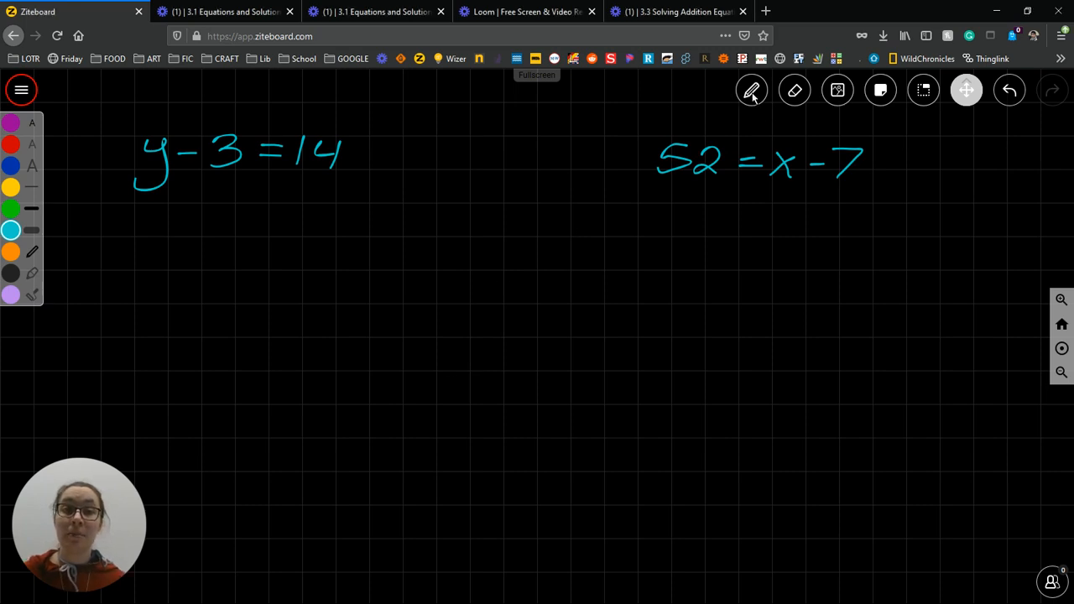
# Switch to the orange pen and underline the y, cleaning up a stray mark
pyautogui.click(752, 91)
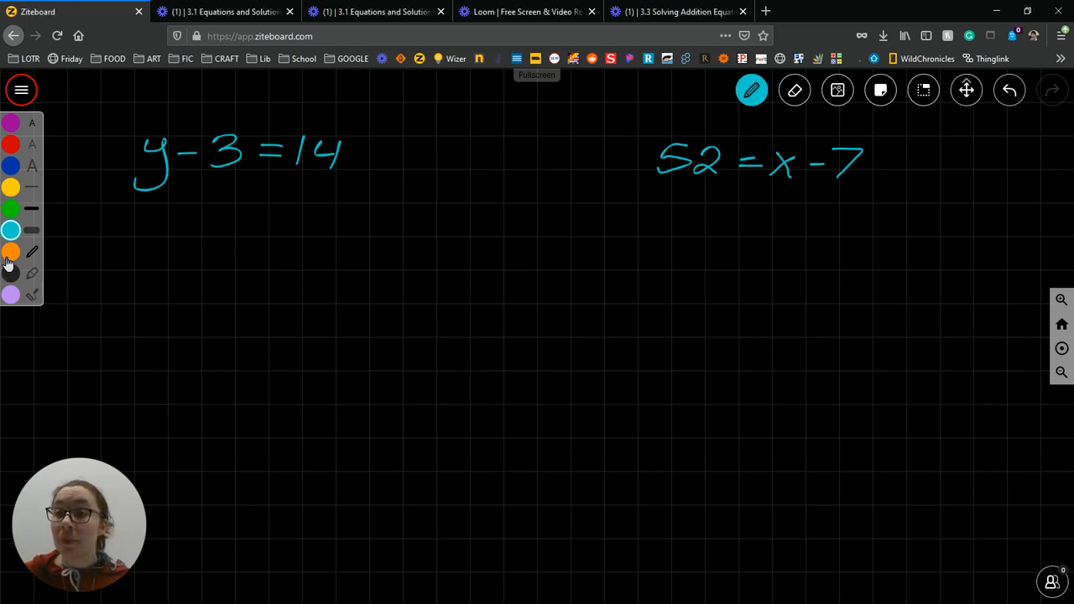
pyautogui.click(10, 252)
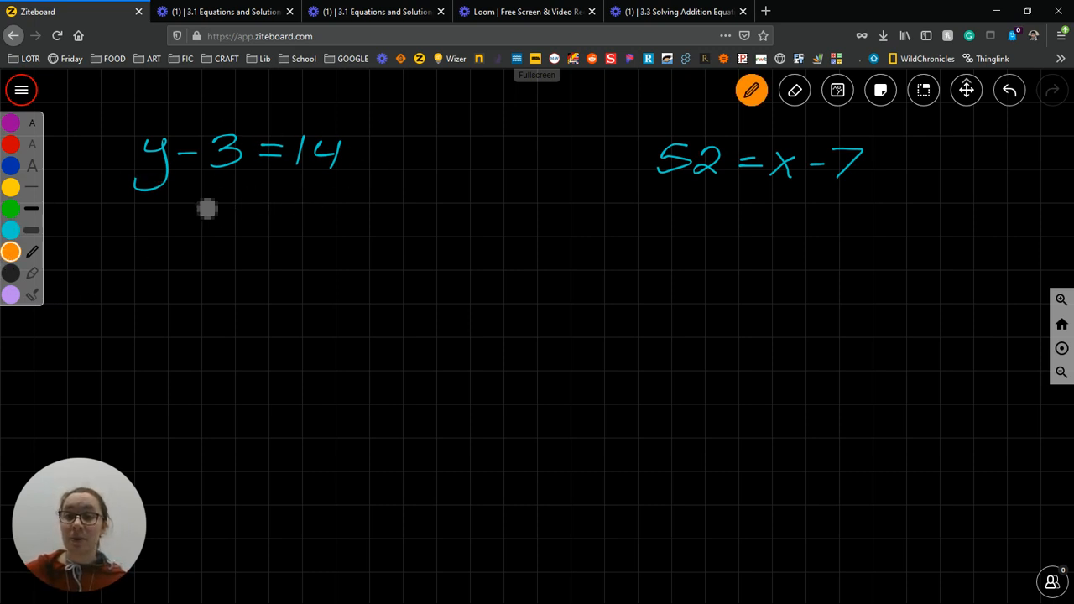
pyautogui.moveTo(126, 198); pyautogui.dragTo(159, 198)
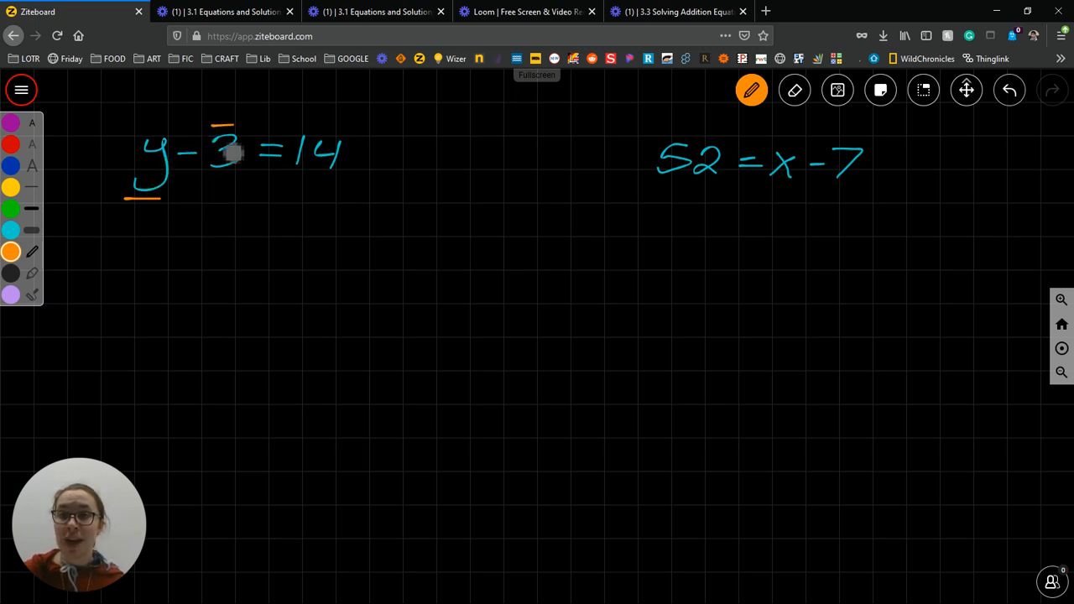
pyautogui.click(793, 91)
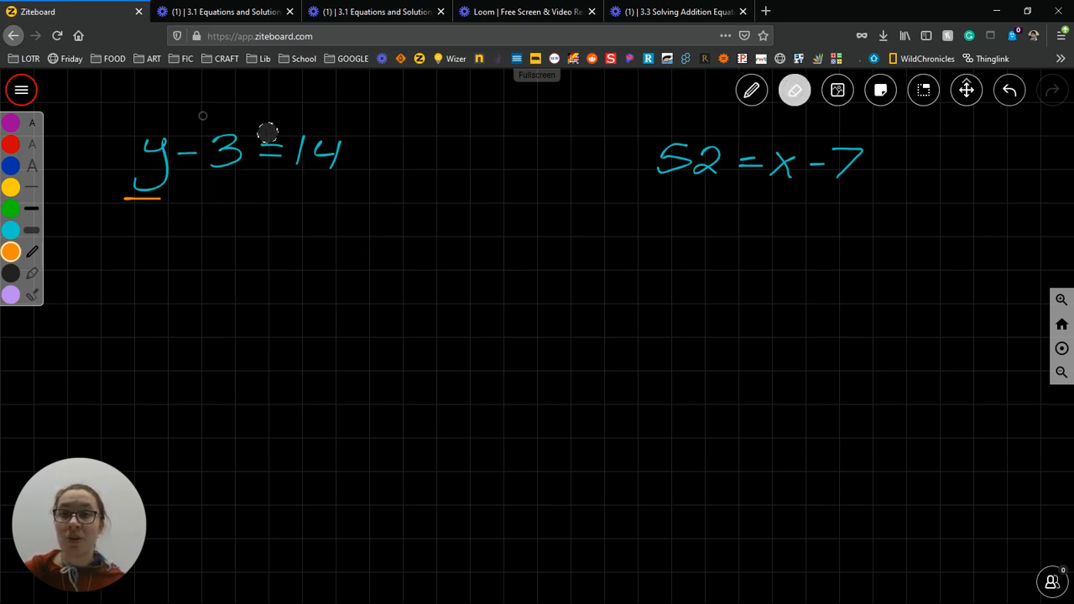
pyautogui.click(751, 90)
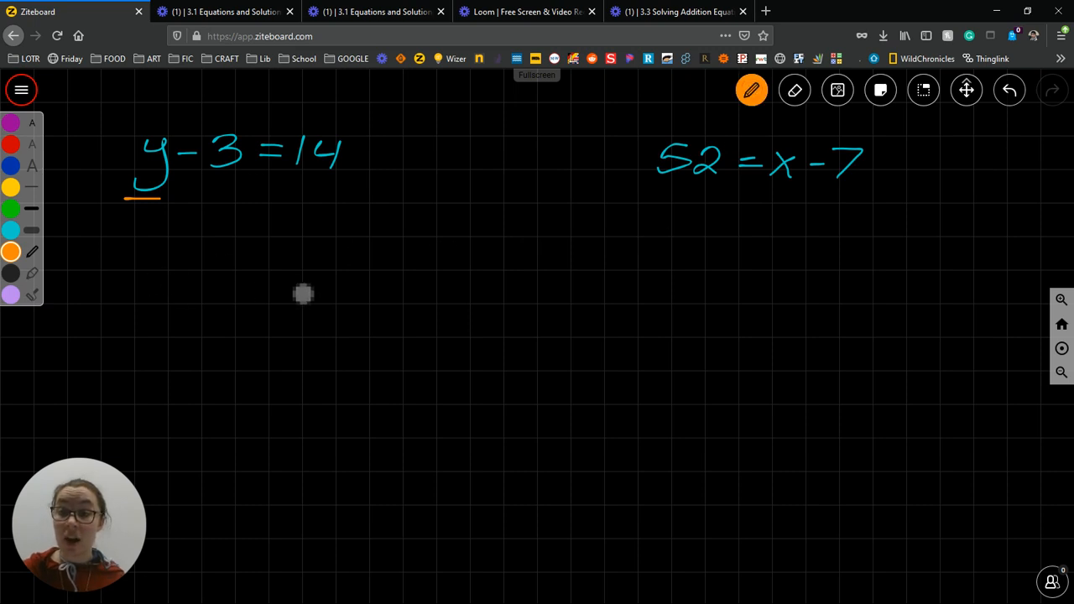
pyautogui.moveTo(208, 220)
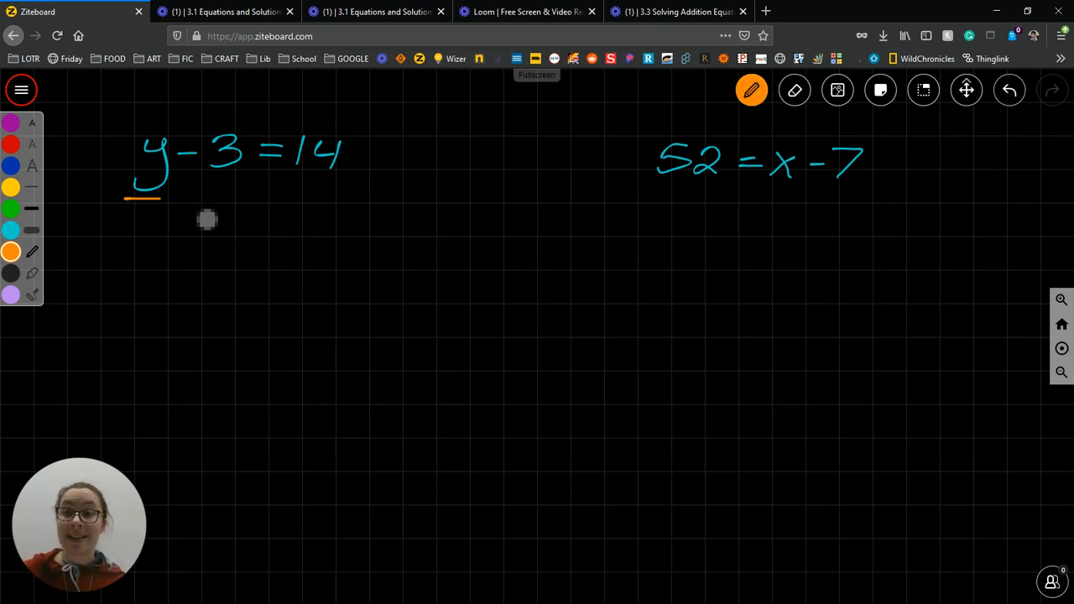
pyautogui.moveTo(194, 198)
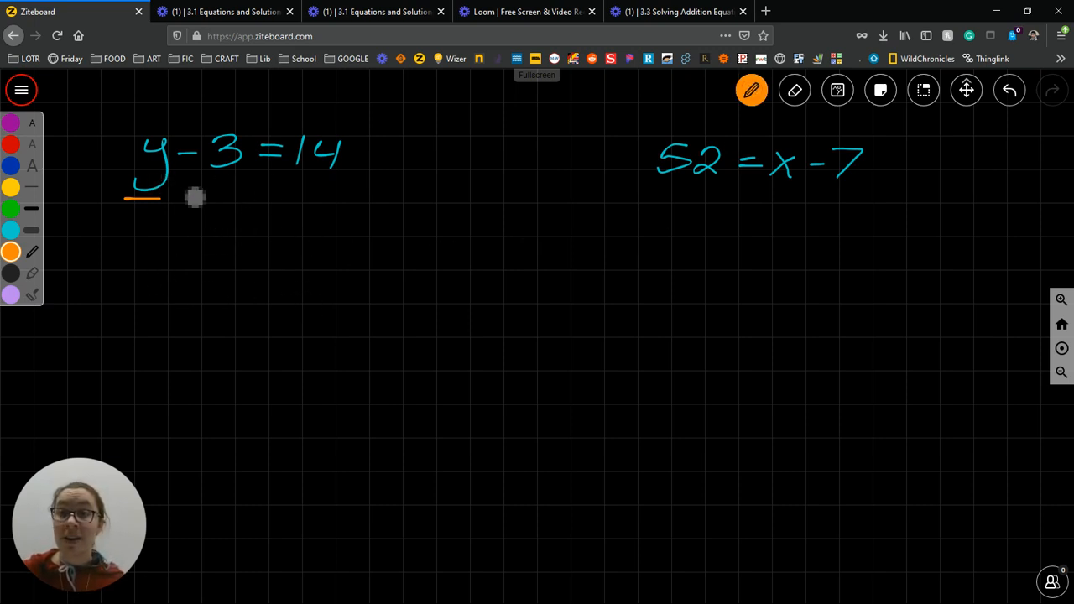
# Write +3 beneath the −3 side of y − 3 = 14
pyautogui.moveTo(171, 204); pyautogui.dragTo(183, 198)
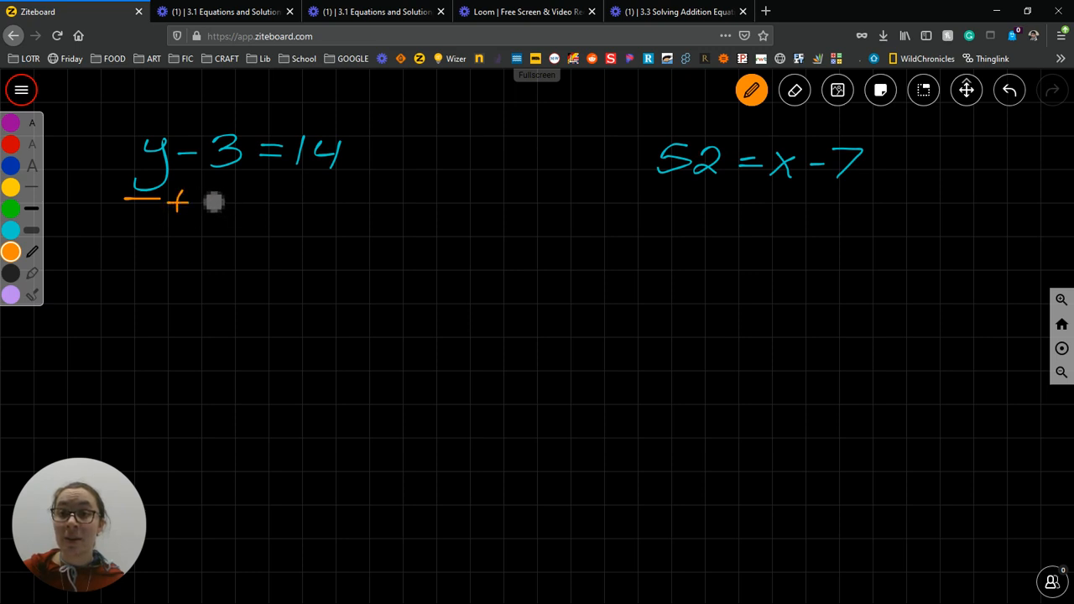
pyautogui.moveTo(215, 198); pyautogui.dragTo(225, 215)
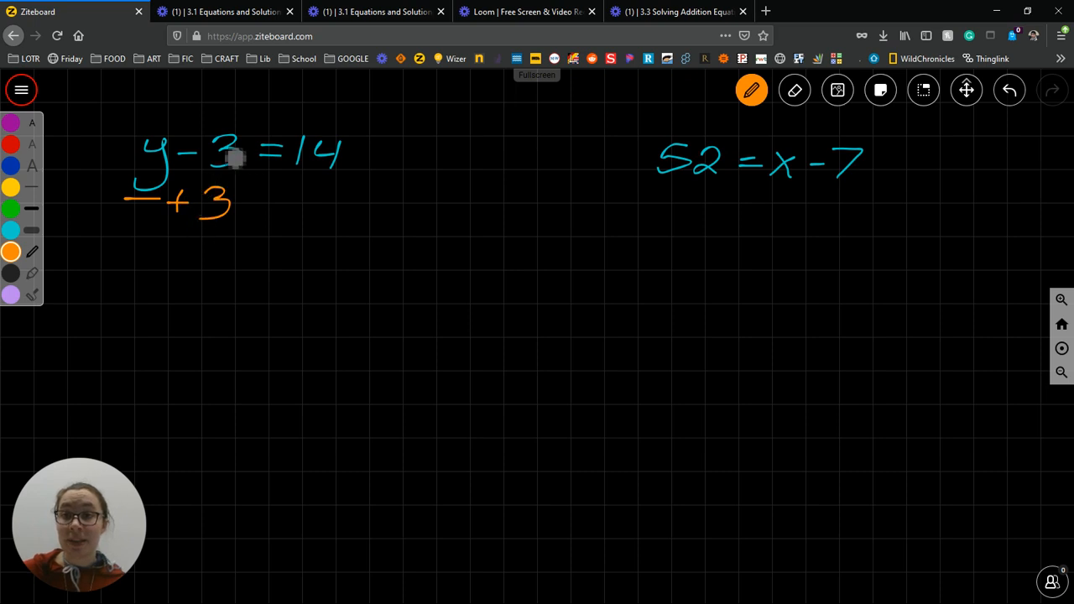
pyautogui.moveTo(241, 268)
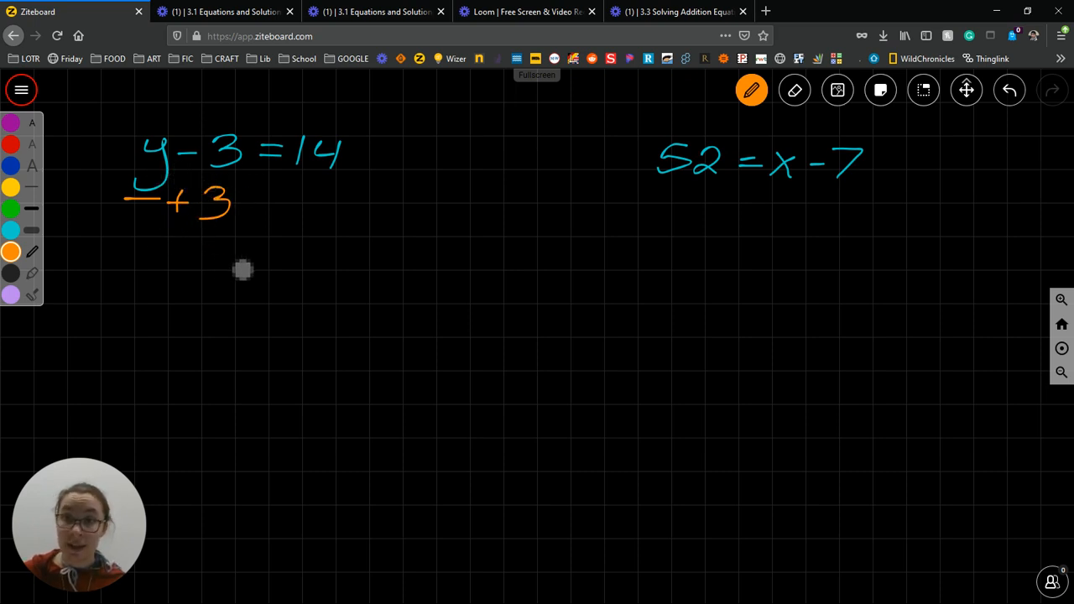
pyautogui.moveTo(392, 176)
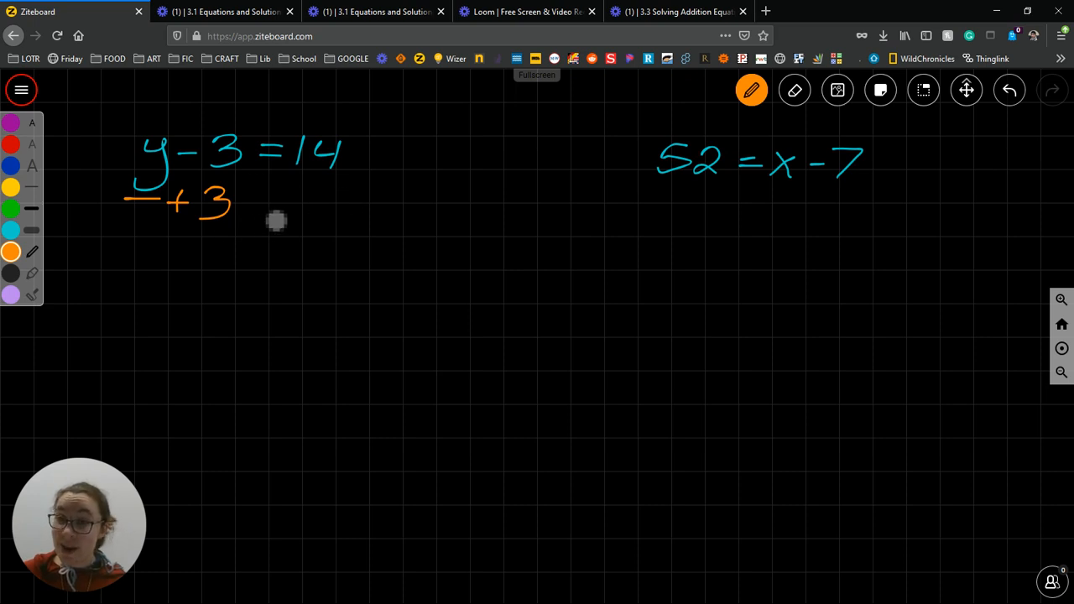
pyautogui.moveTo(389, 208)
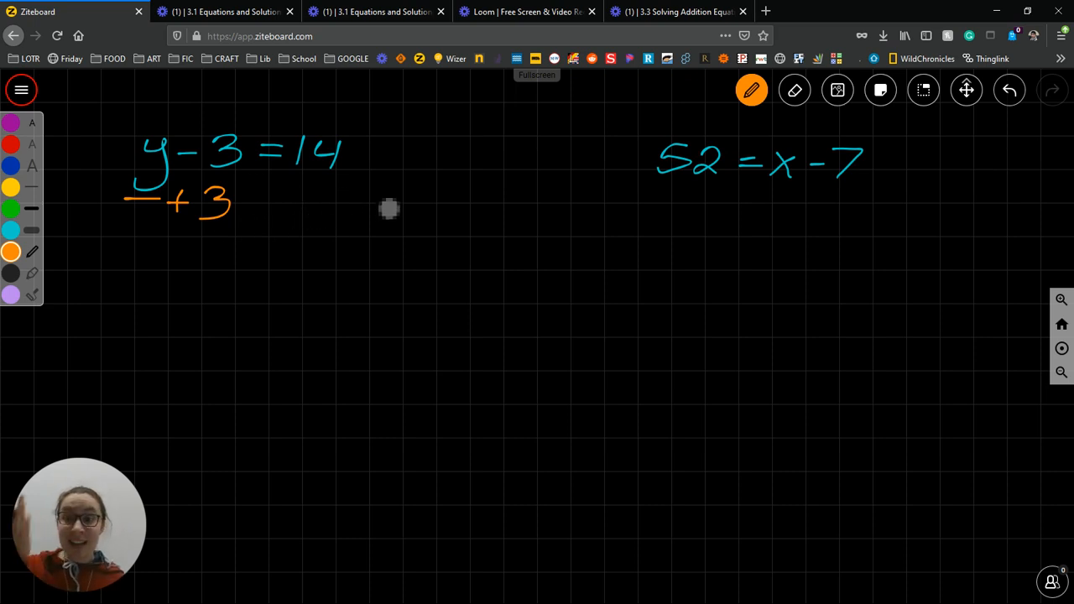
pyautogui.moveTo(150, 221)
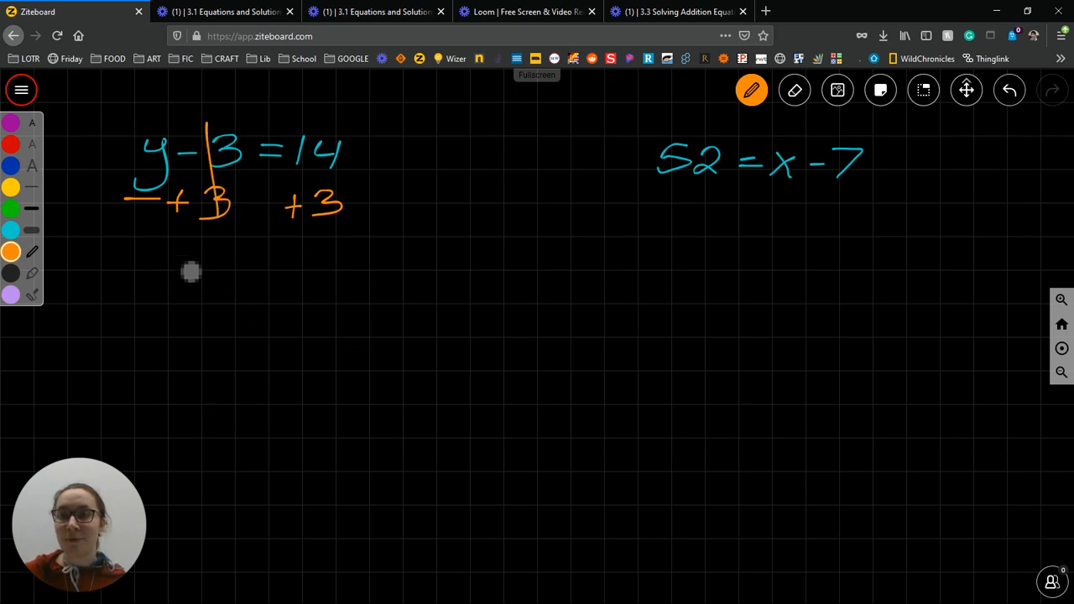
# Write the solution y = 17 and the check 17 − 3 ≟ 14 below it
pyautogui.moveTo(210, 269); pyautogui.dragTo(221, 315)
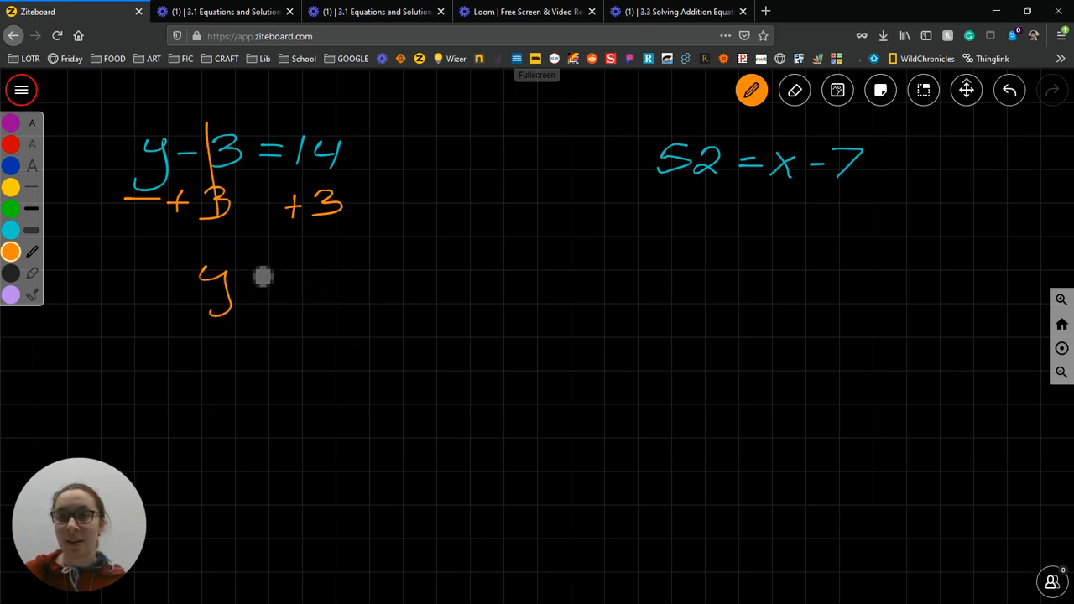
pyautogui.moveTo(243, 277); pyautogui.dragTo(265, 277)
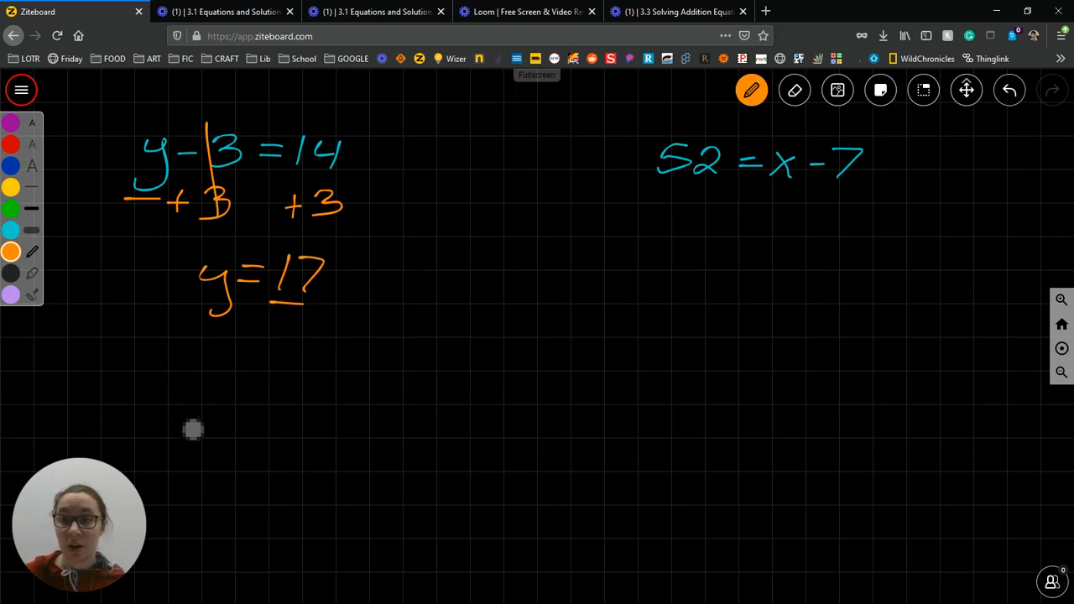
pyautogui.moveTo(165, 428); pyautogui.dragTo(239, 433)
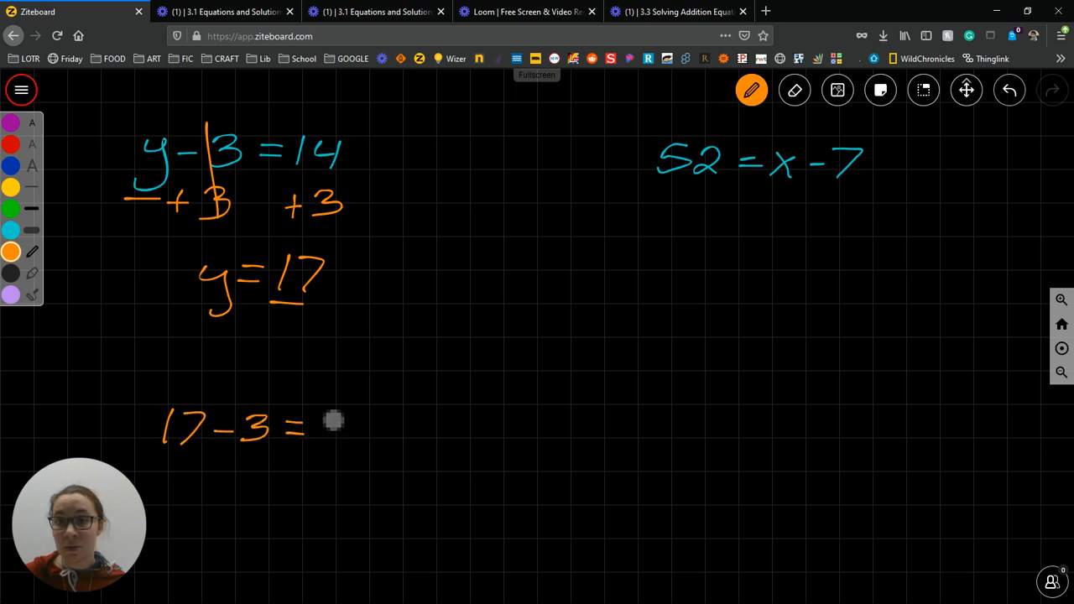
pyautogui.moveTo(315, 420); pyautogui.dragTo(352, 432)
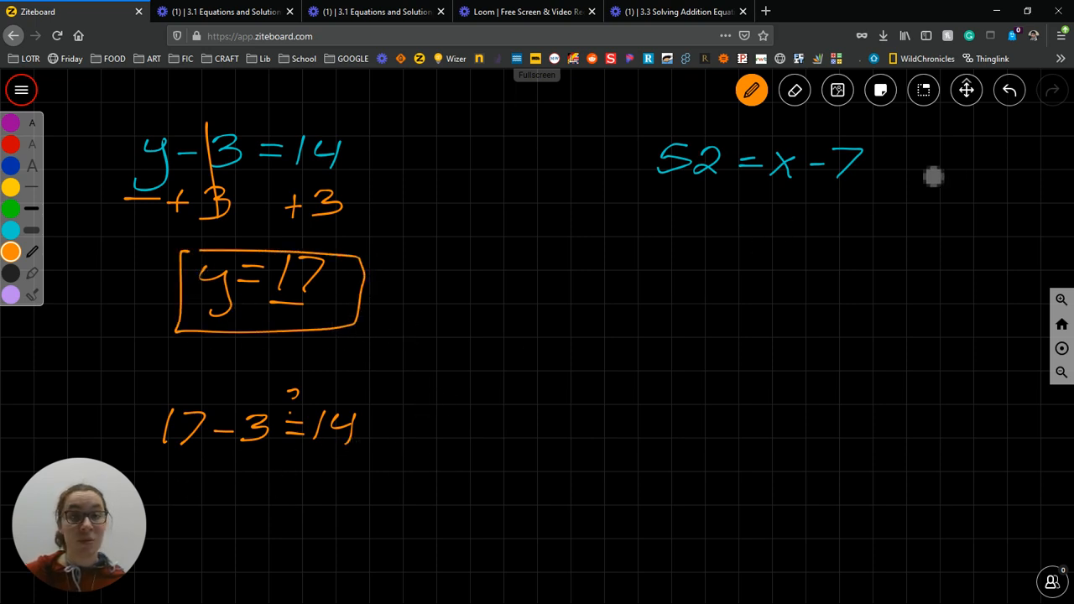
pyautogui.moveTo(679, 176)
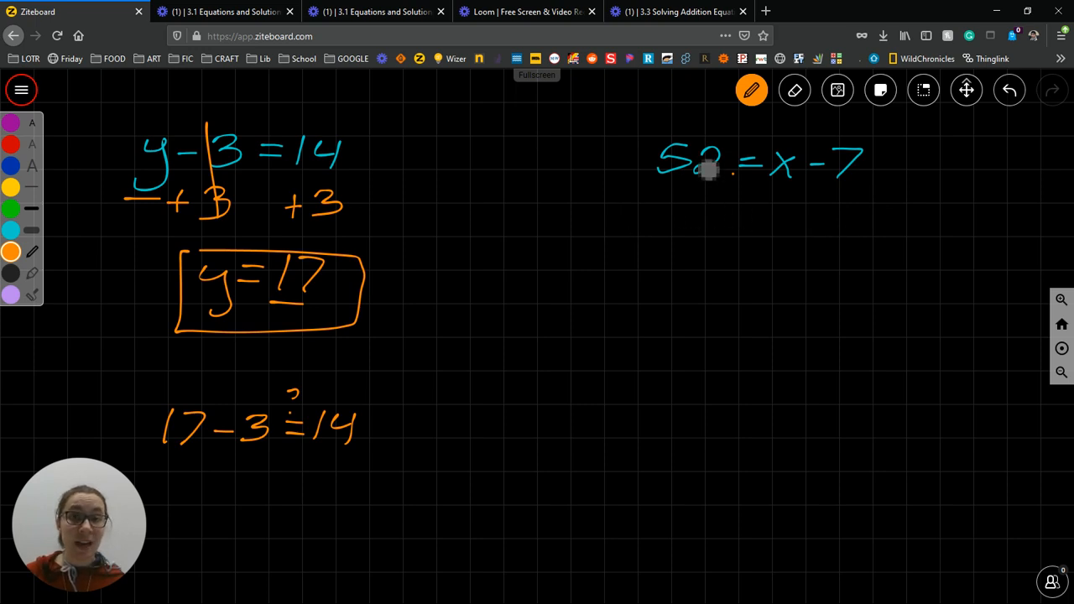
# Erase the stray orange marks around x − 7 and return to the pen
pyautogui.click(794, 91)
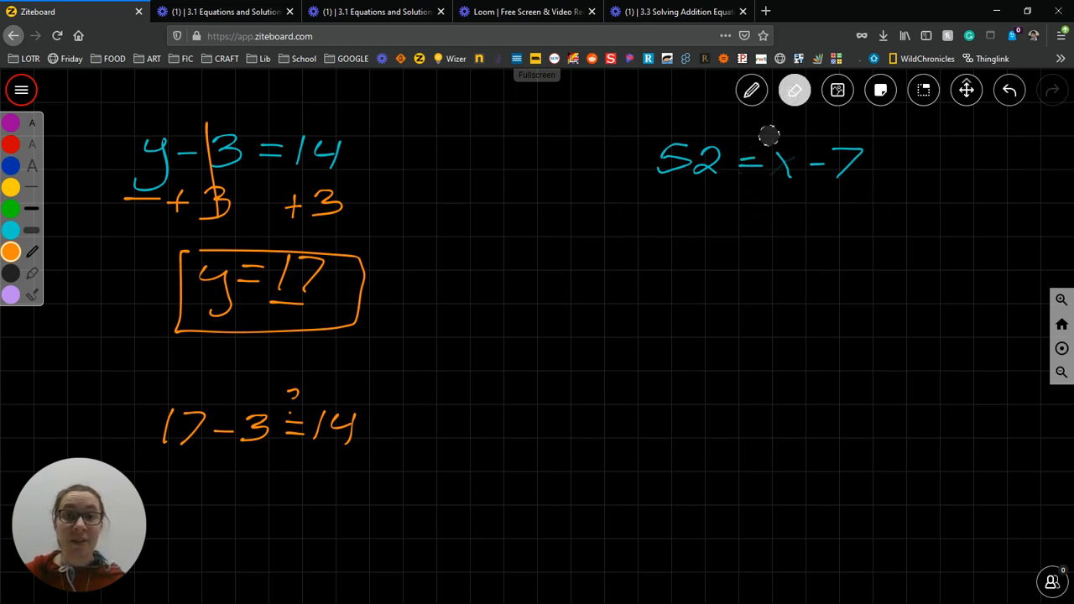
pyautogui.click(751, 91)
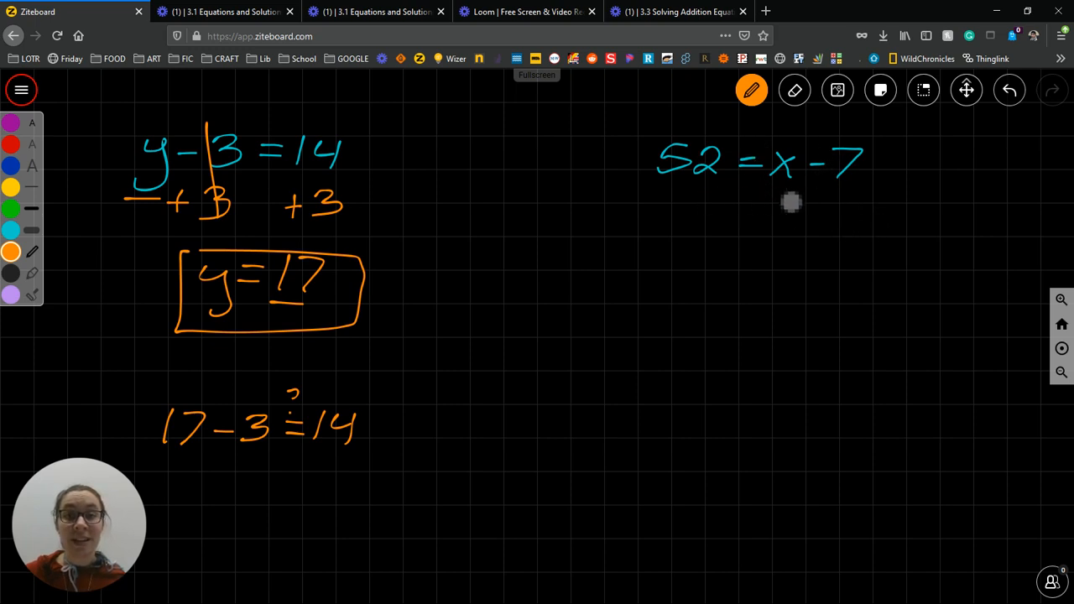
pyautogui.moveTo(835, 205)
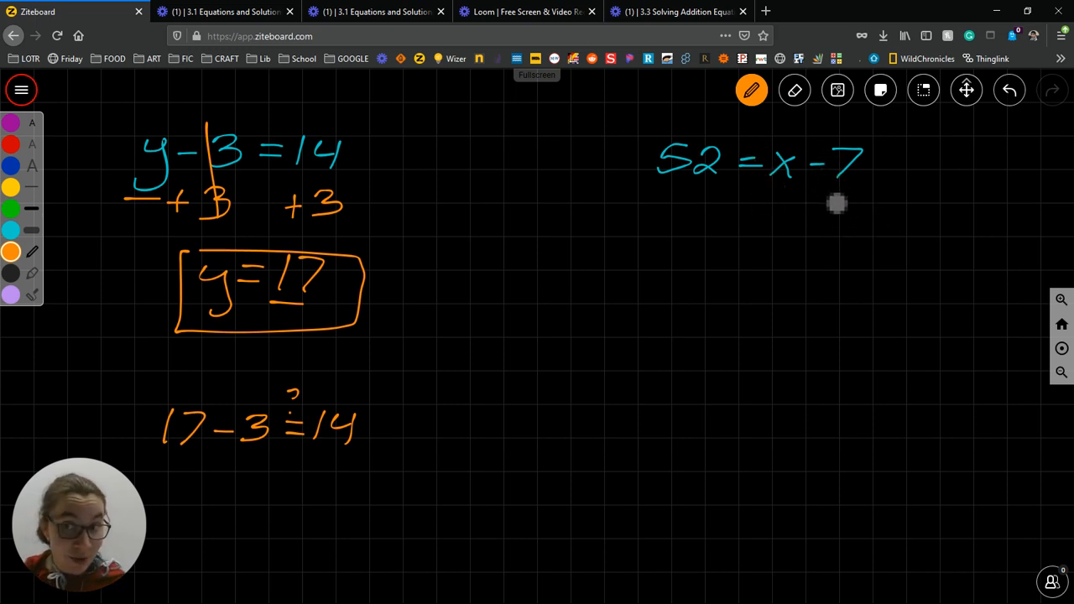
pyautogui.moveTo(752, 176)
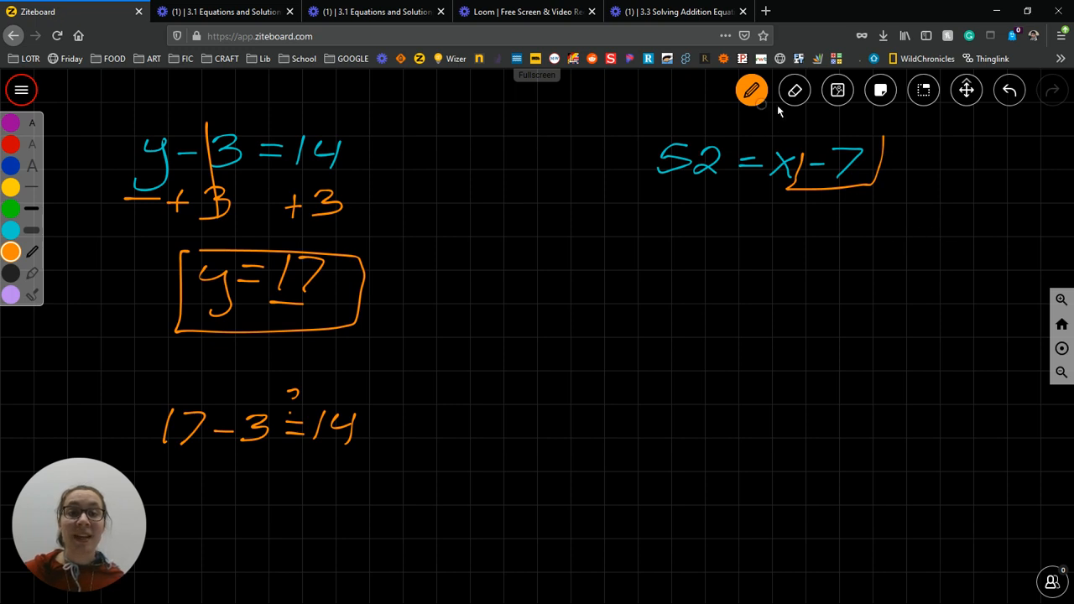
pyautogui.click(794, 91)
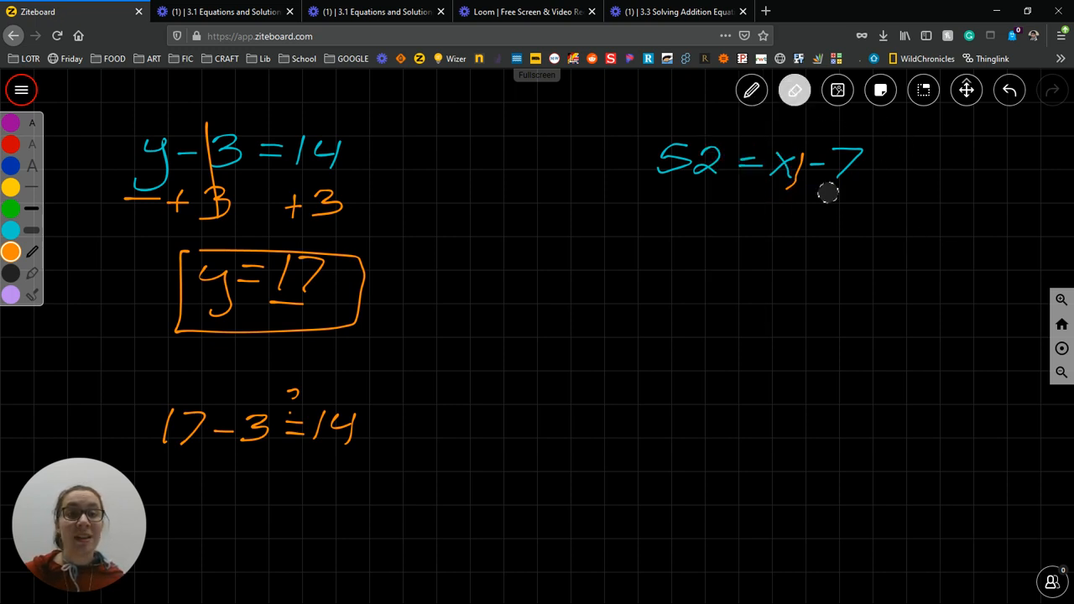
pyautogui.moveTo(796, 198)
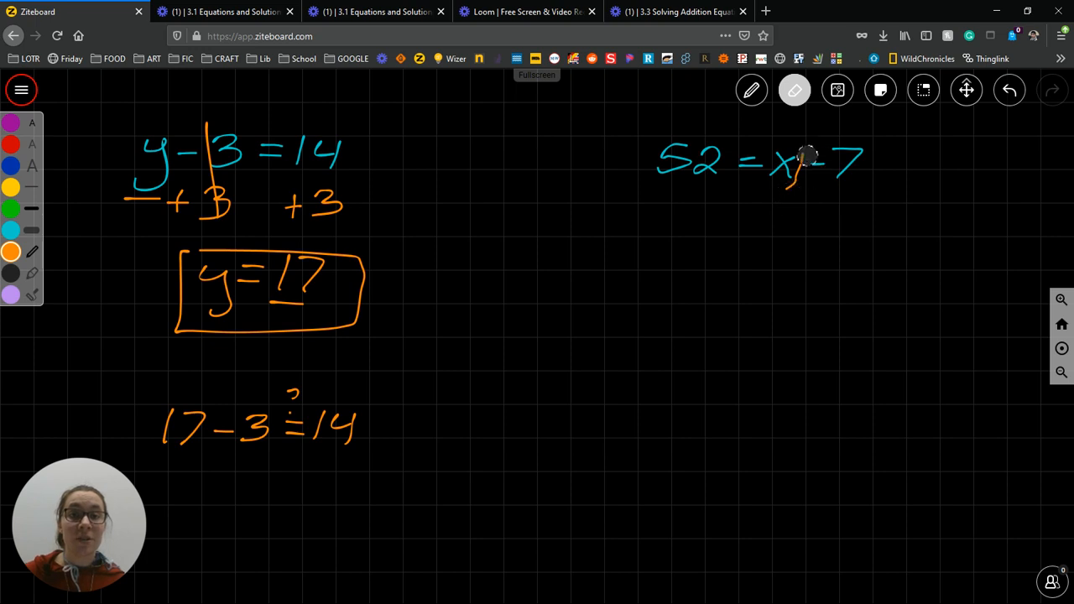
pyautogui.click(752, 90)
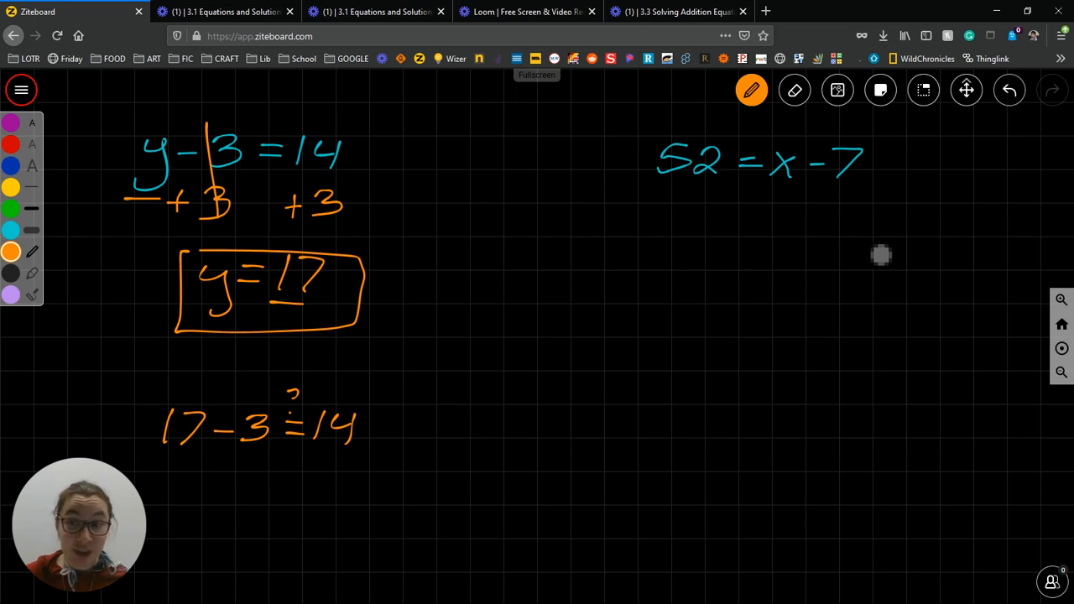
pyautogui.moveTo(849, 229)
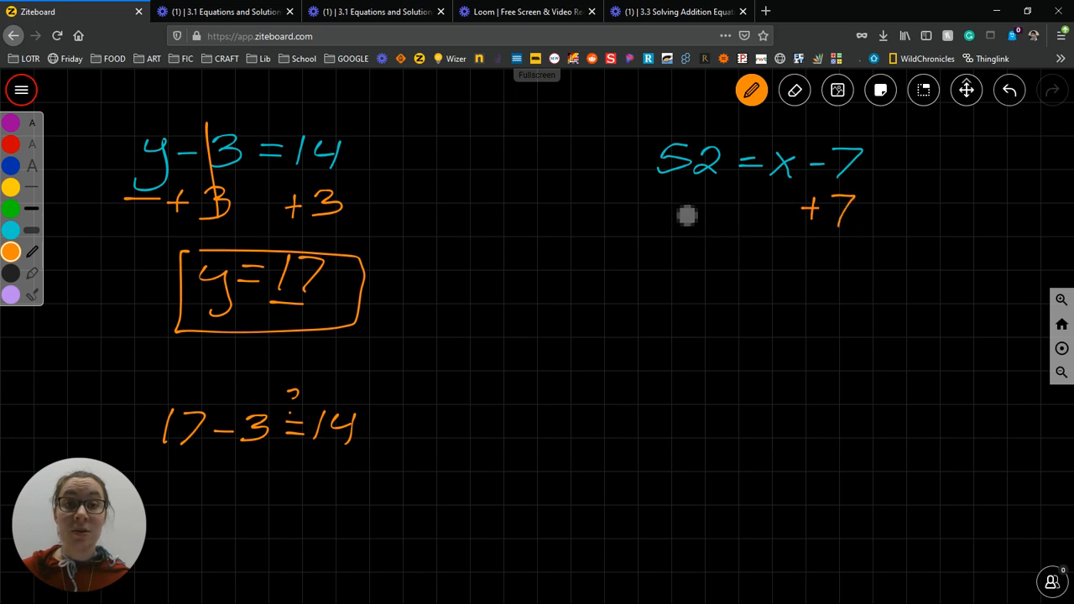
# Write +7 under 52 and begin the resulting line = x below
pyautogui.moveTo(663, 204); pyautogui.dragTo(704, 218)
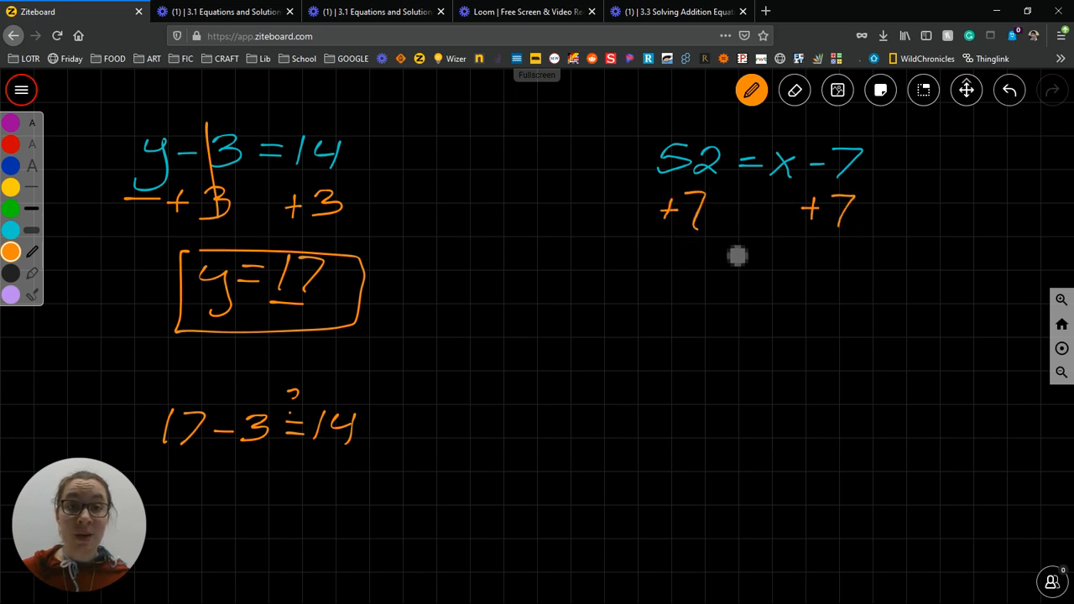
pyautogui.moveTo(825, 185)
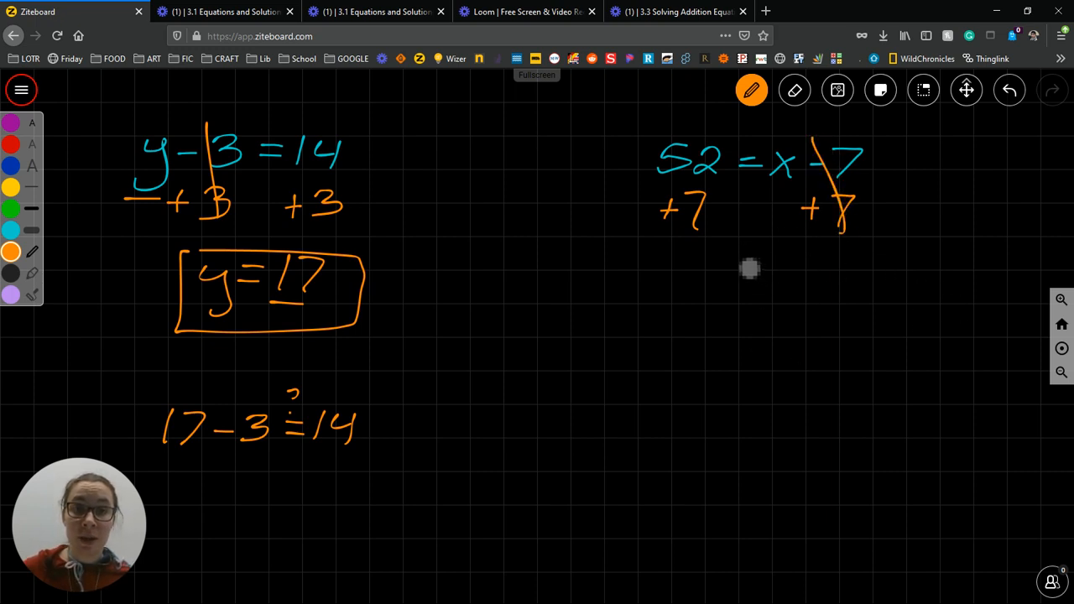
pyautogui.moveTo(742, 272); pyautogui.dragTo(802, 285)
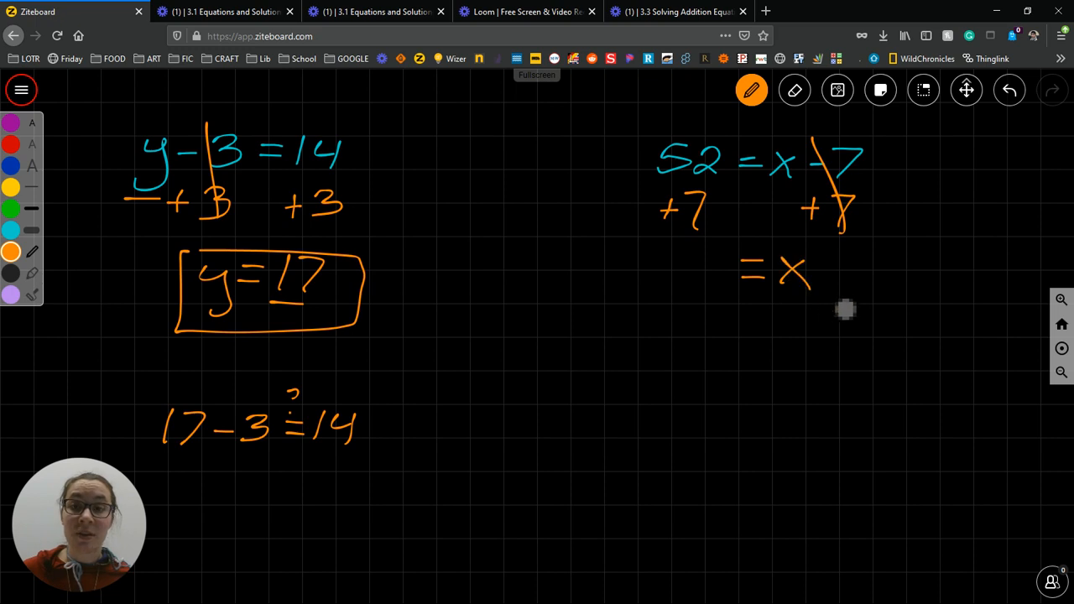
pyautogui.moveTo(641, 171)
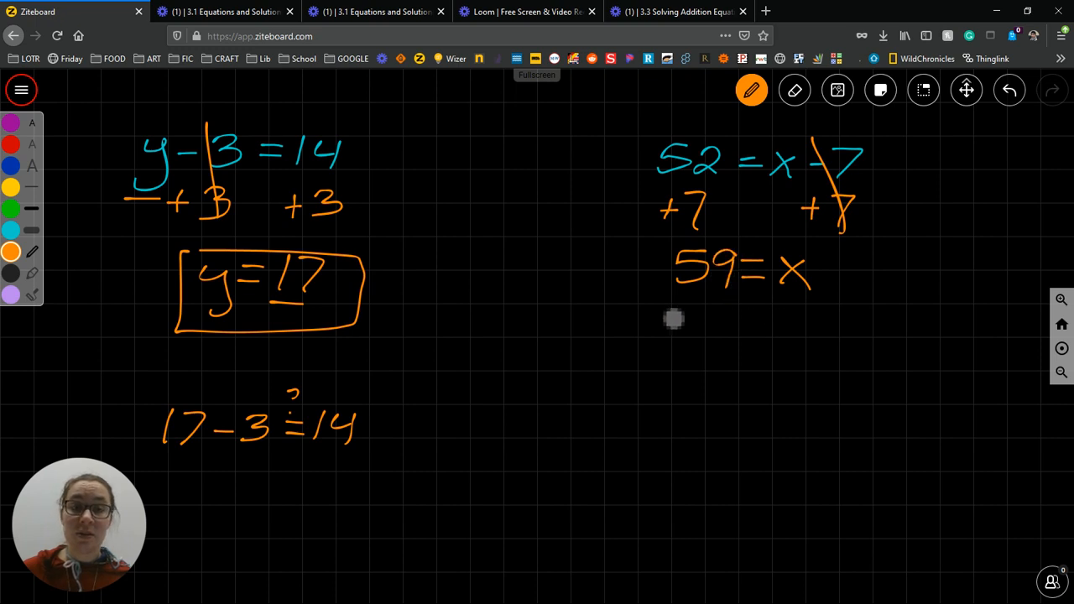
pyautogui.moveTo(749, 394)
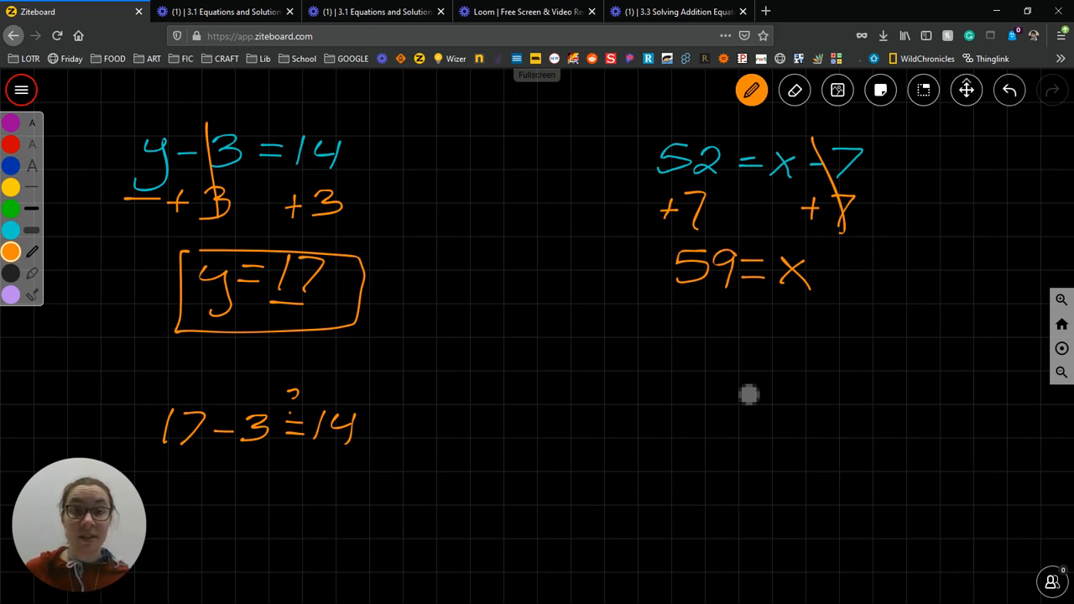
pyautogui.moveTo(809, 433)
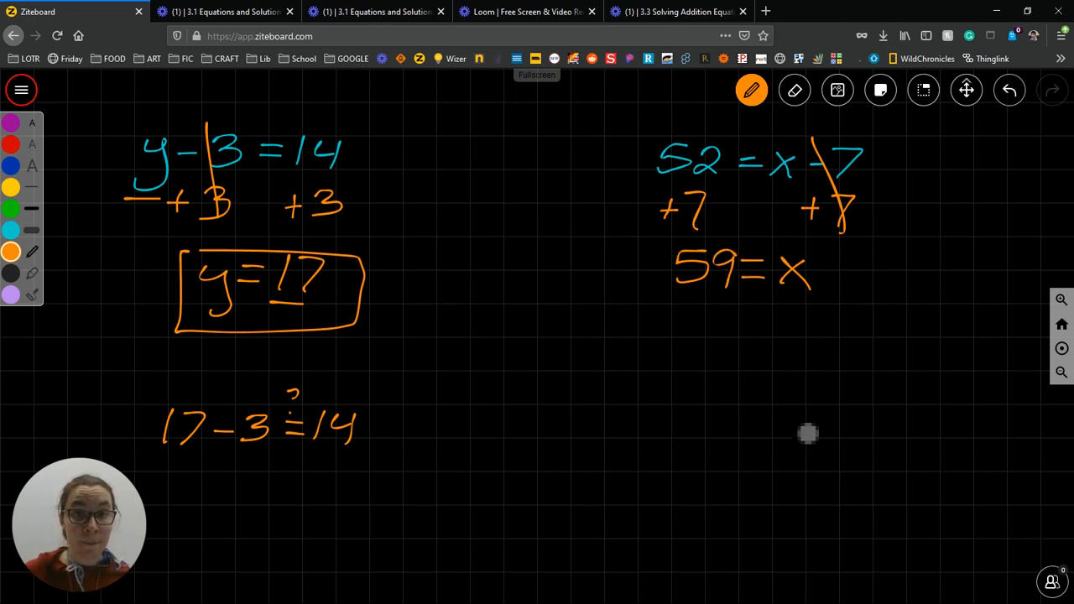
# Write 59 = x lower on the right, then erase that misplaced copy
pyautogui.moveTo(805, 432); pyautogui.dragTo(696, 411)
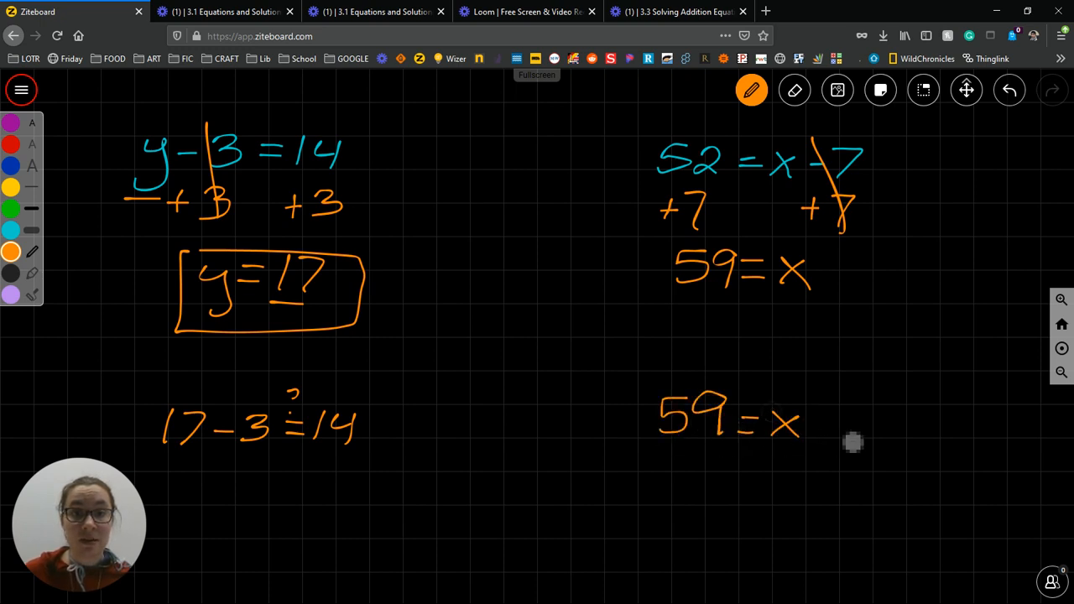
pyautogui.click(793, 91)
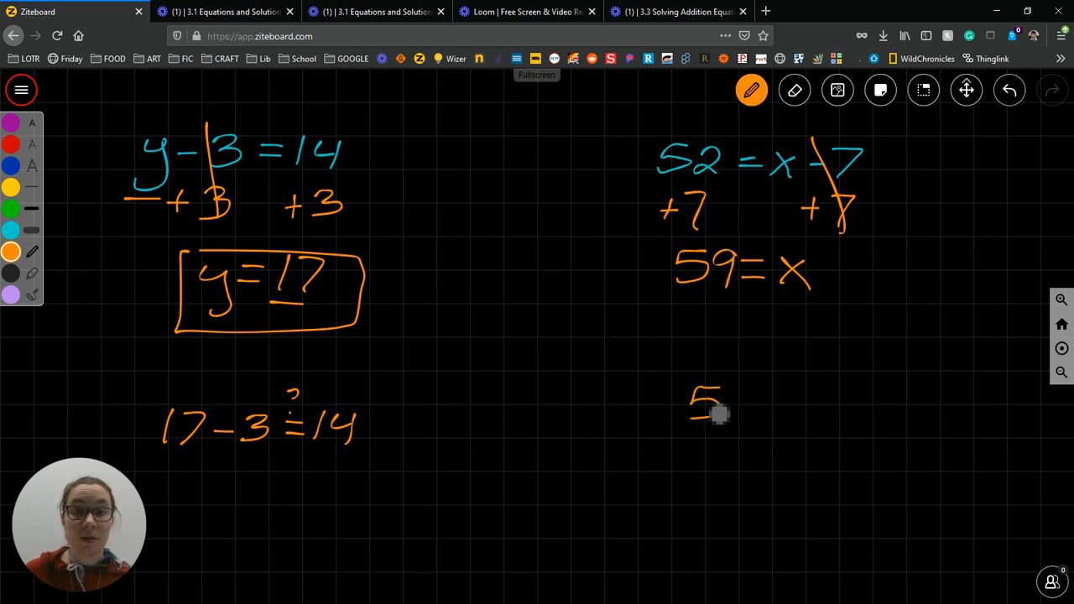
# Write the check 52 = 59 − 7 beneath the solution
pyautogui.moveTo(688, 411); pyautogui.dragTo(814, 408)
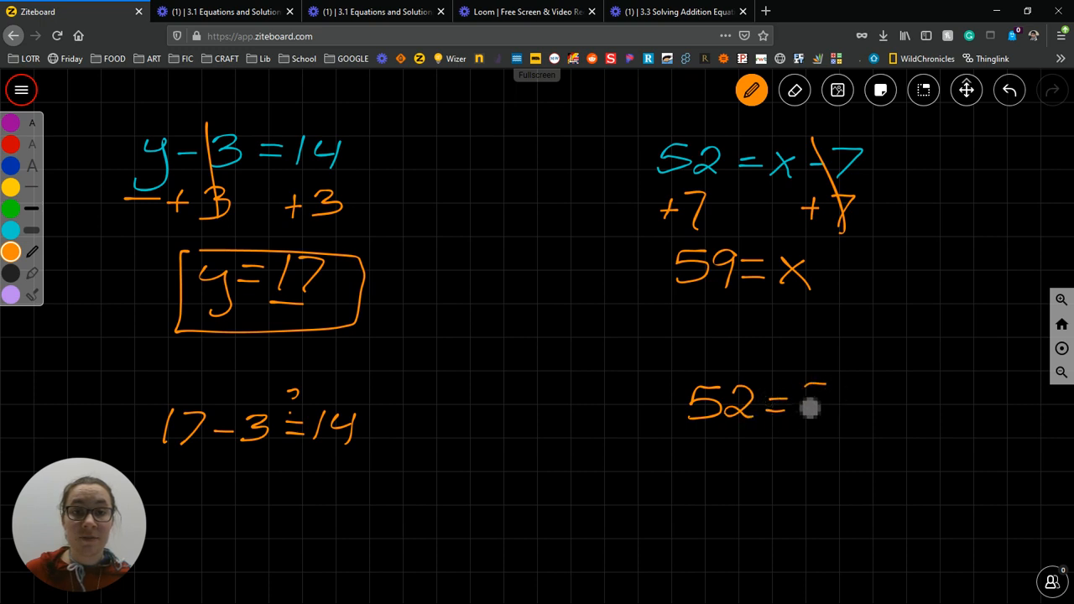
pyautogui.moveTo(805, 408); pyautogui.dragTo(856, 408)
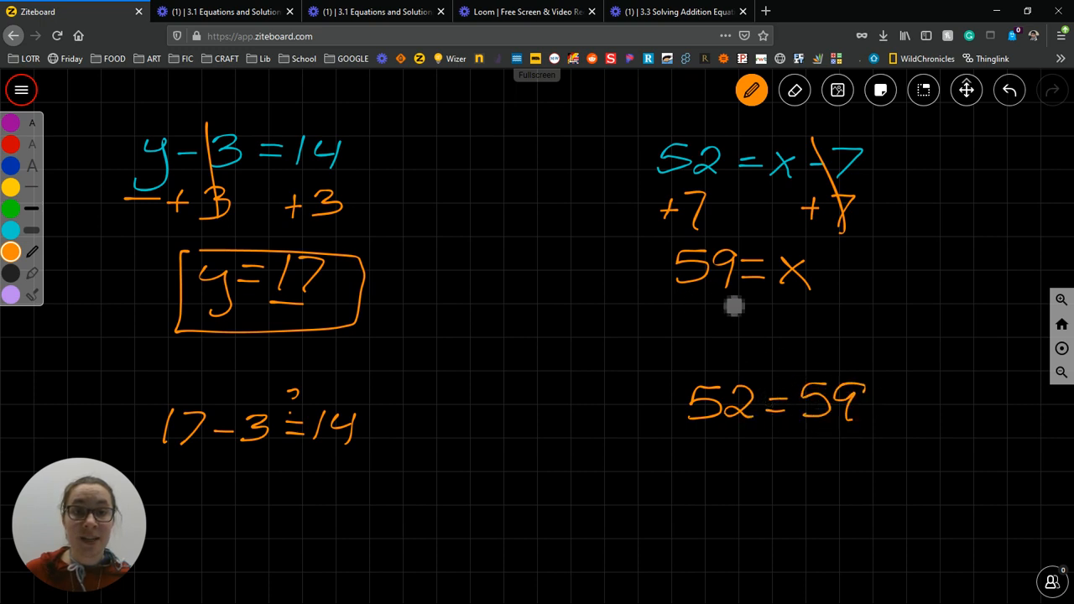
pyautogui.moveTo(872, 405); pyautogui.dragTo(889, 404)
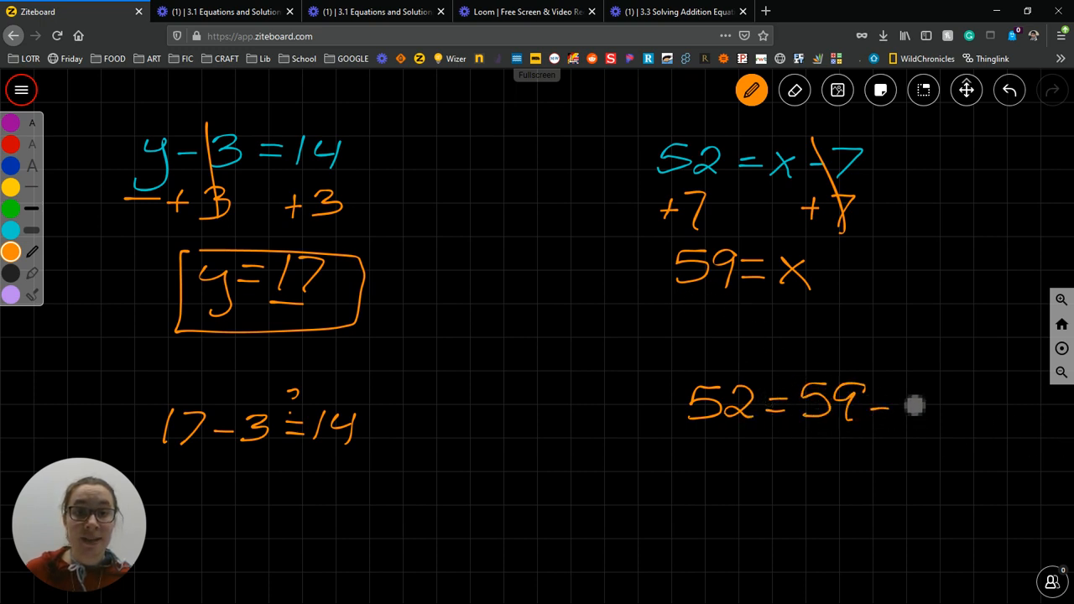
pyautogui.moveTo(909, 399); pyautogui.dragTo(931, 419)
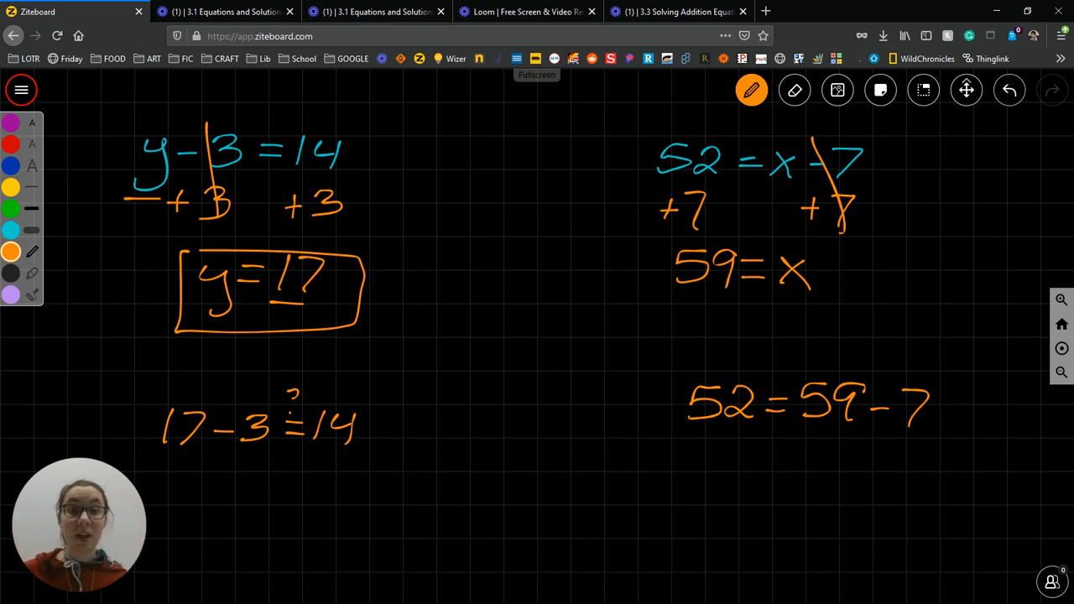
pyautogui.moveTo(820, 259)
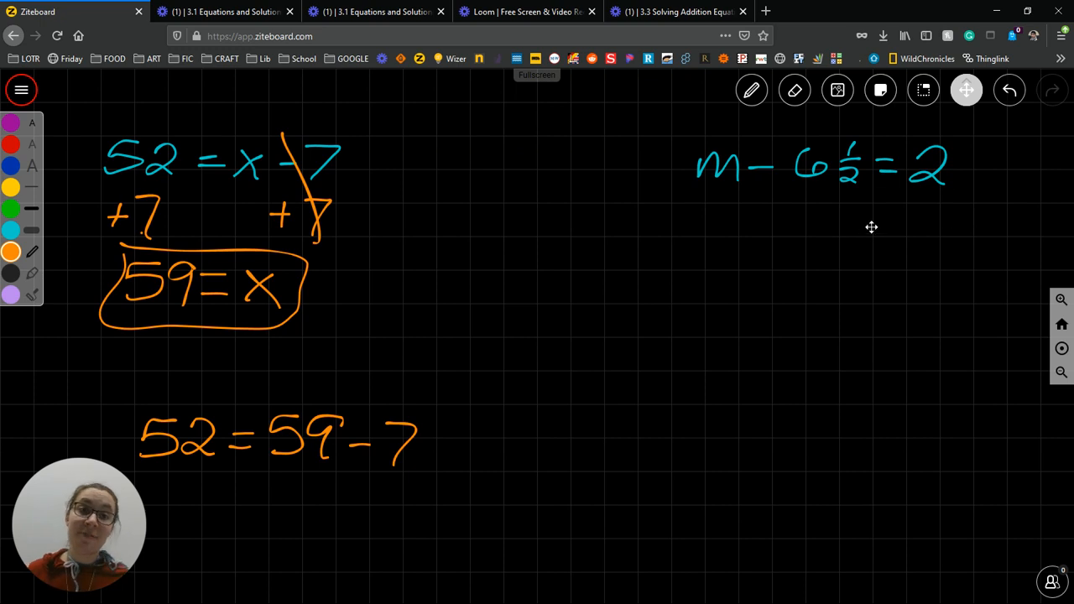
pyautogui.moveTo(808, 109)
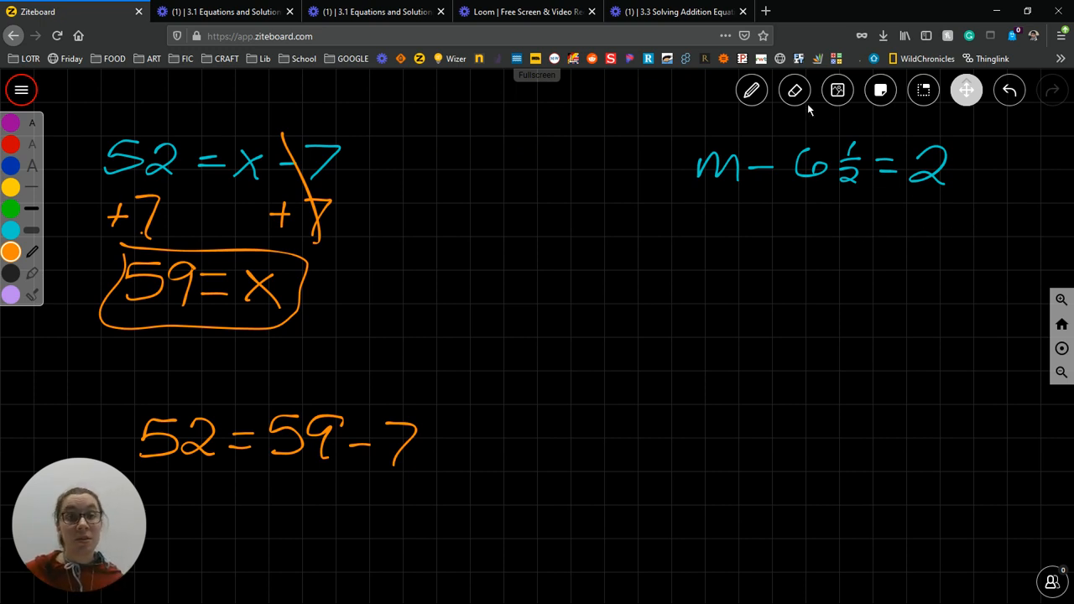
# Write +6½ under the right side and draw arrows marking the addition steps
pyautogui.click(751, 91)
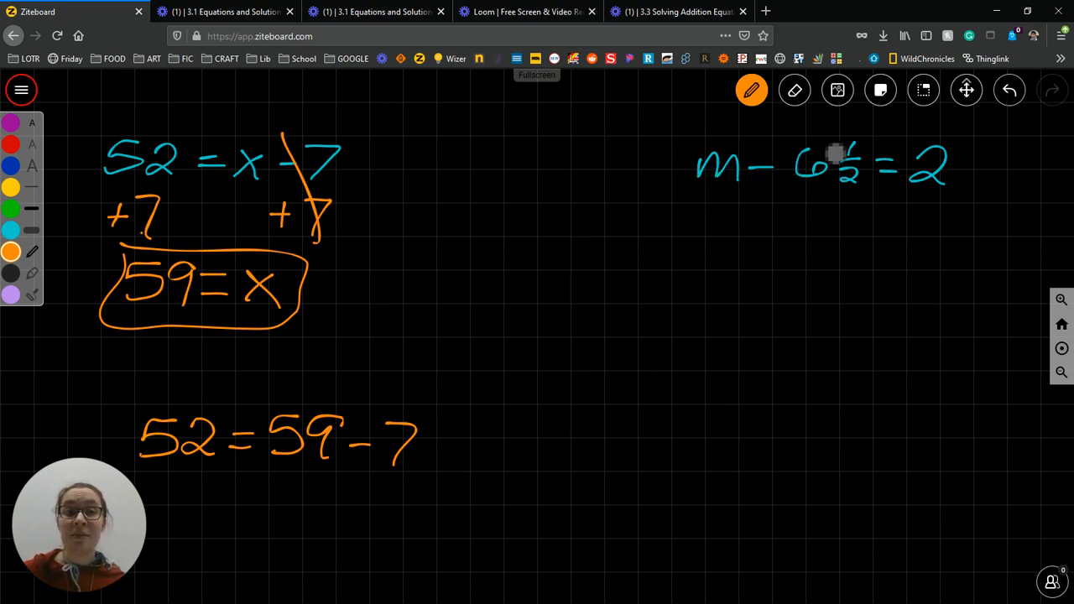
pyautogui.moveTo(779, 235)
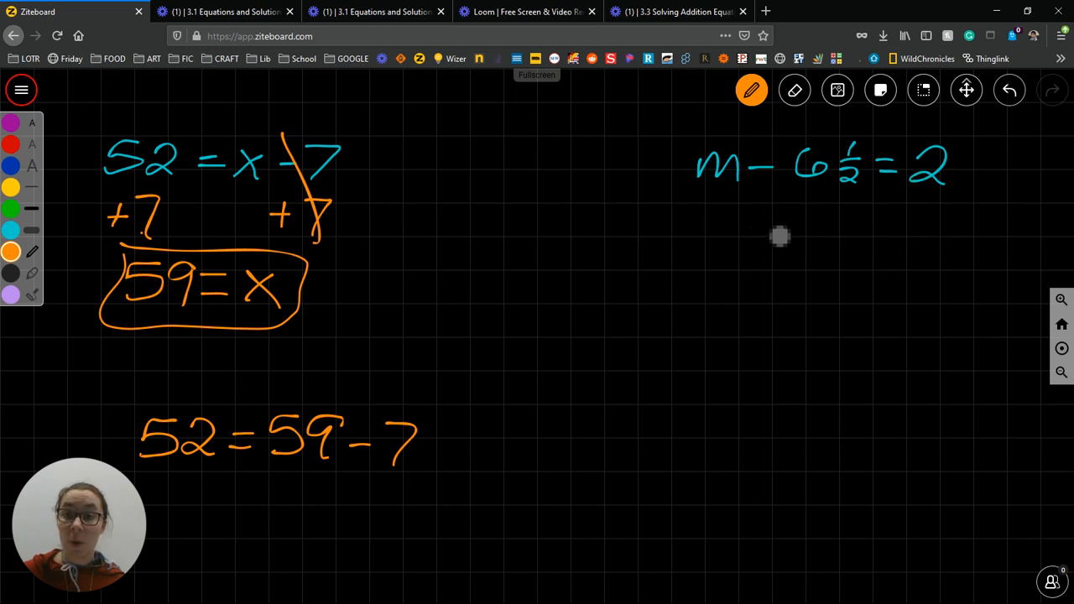
pyautogui.moveTo(809, 241)
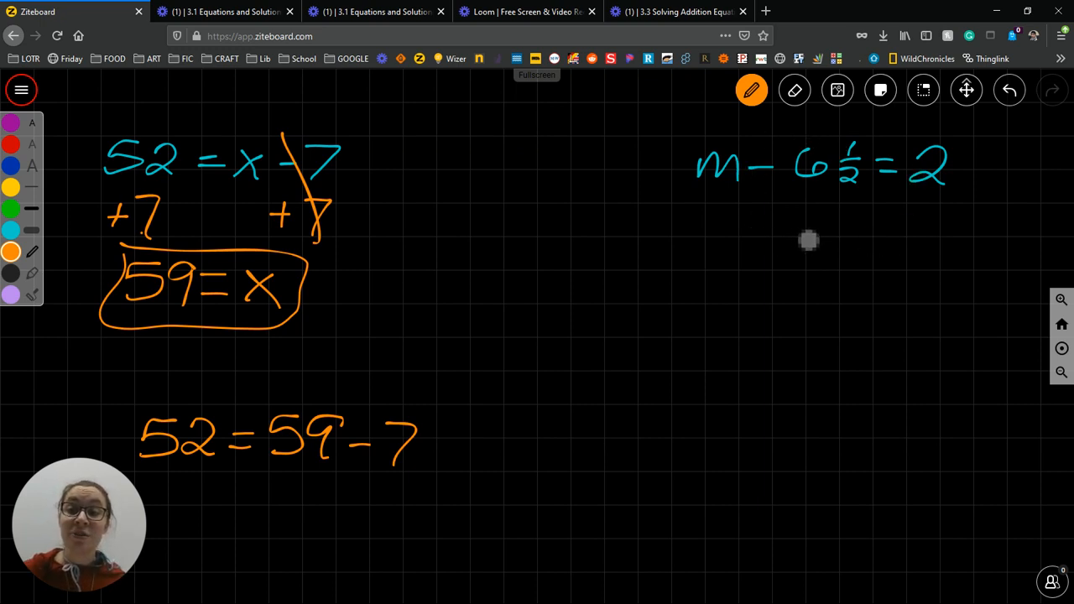
pyautogui.moveTo(739, 166)
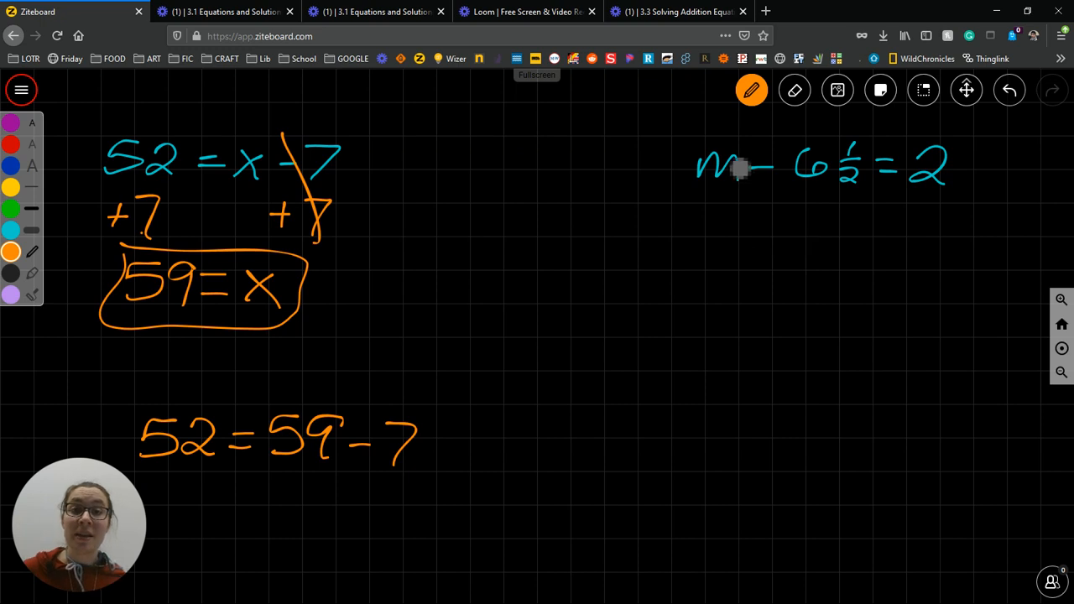
pyautogui.moveTo(768, 239)
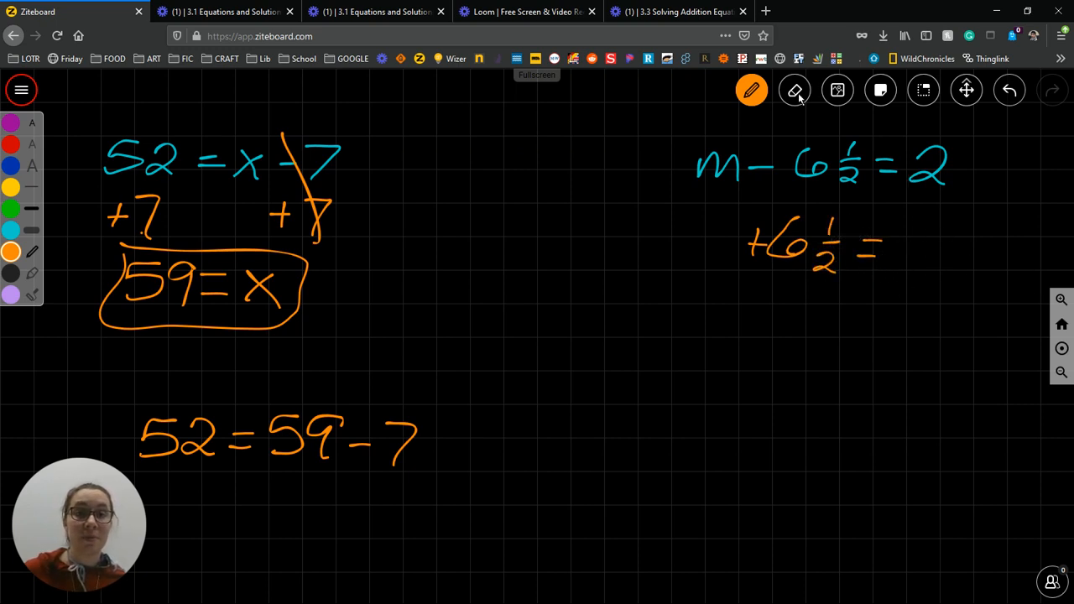
pyautogui.click(794, 90)
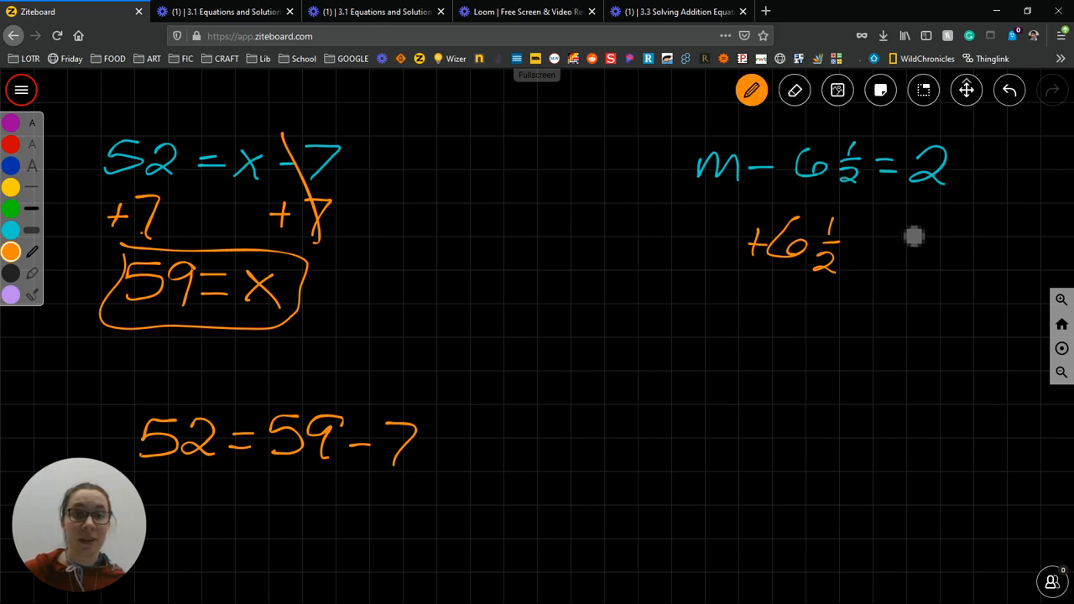
pyautogui.moveTo(892, 252); pyautogui.dragTo(948, 226)
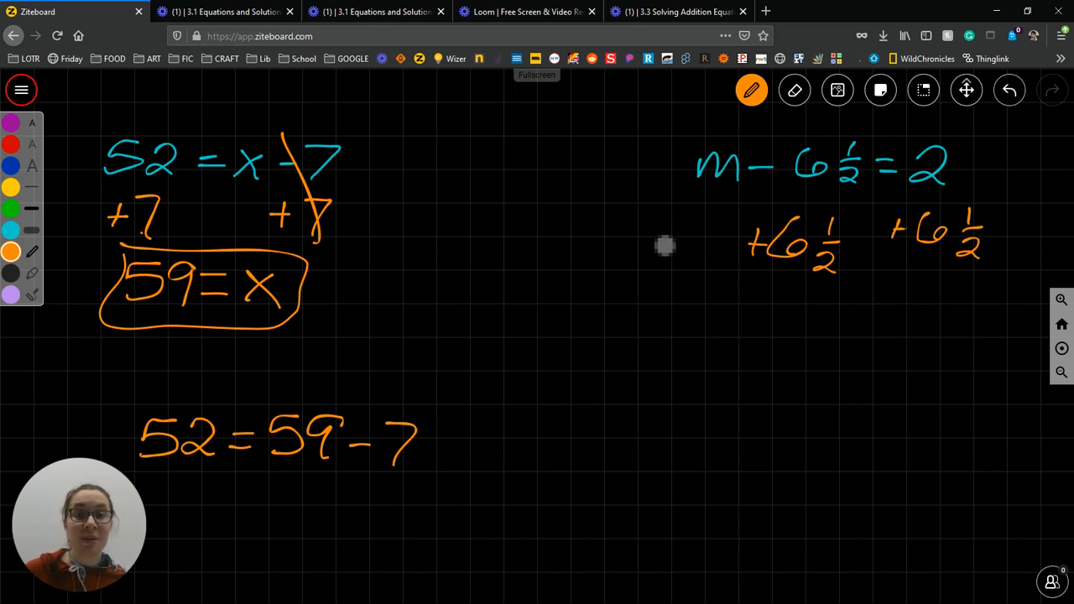
pyautogui.moveTo(663, 244); pyautogui.dragTo(729, 243)
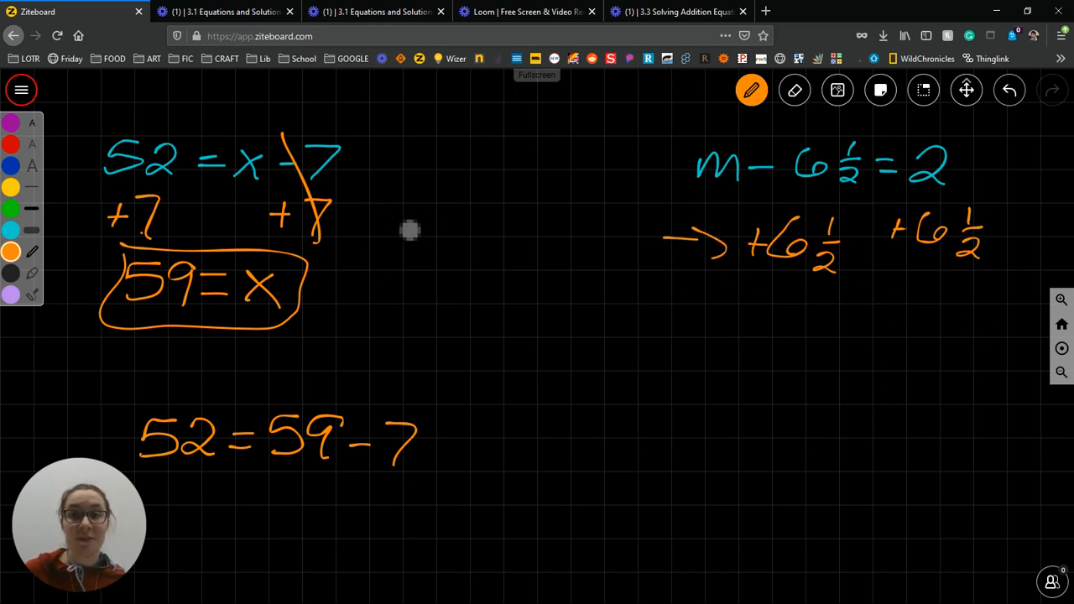
pyautogui.moveTo(402, 227); pyautogui.dragTo(361, 219)
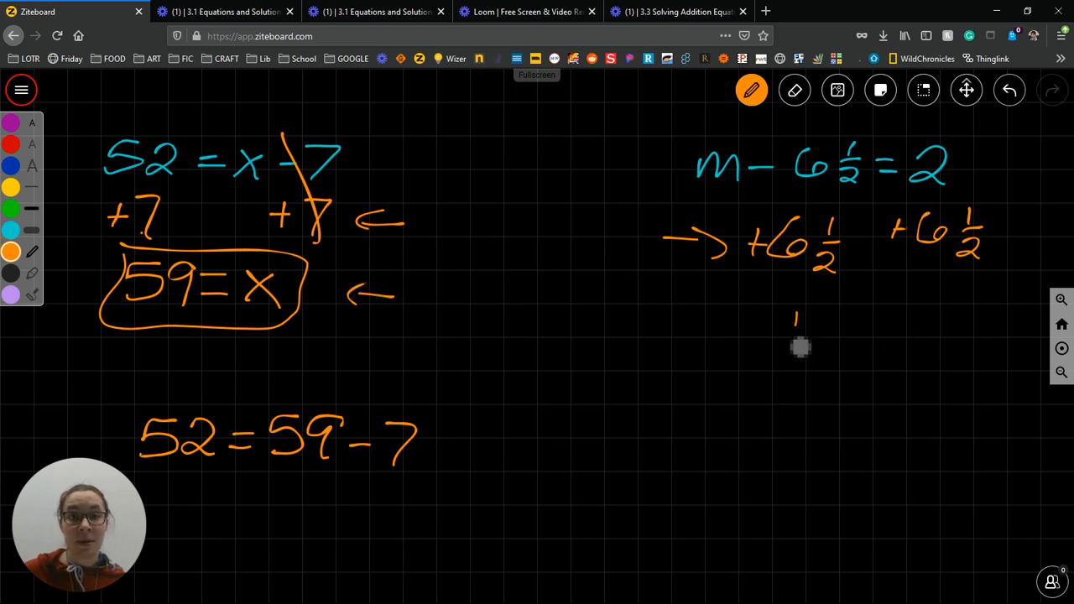
# Write m = 8½ beneath the added halves and continue the check below
pyautogui.moveTo(792, 327); pyautogui.dragTo(872, 327)
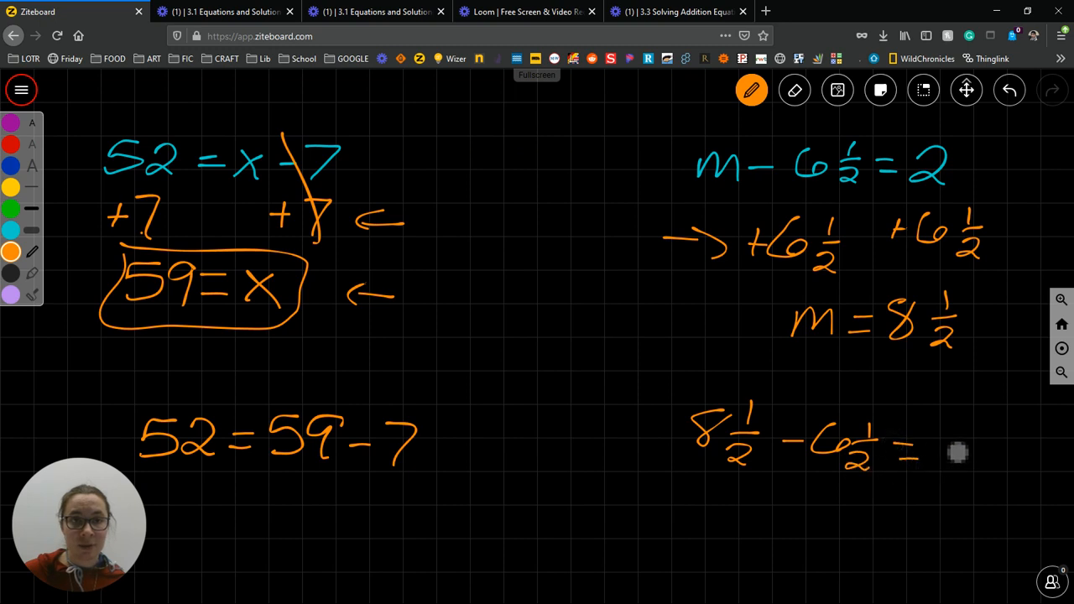
pyautogui.click(965, 457)
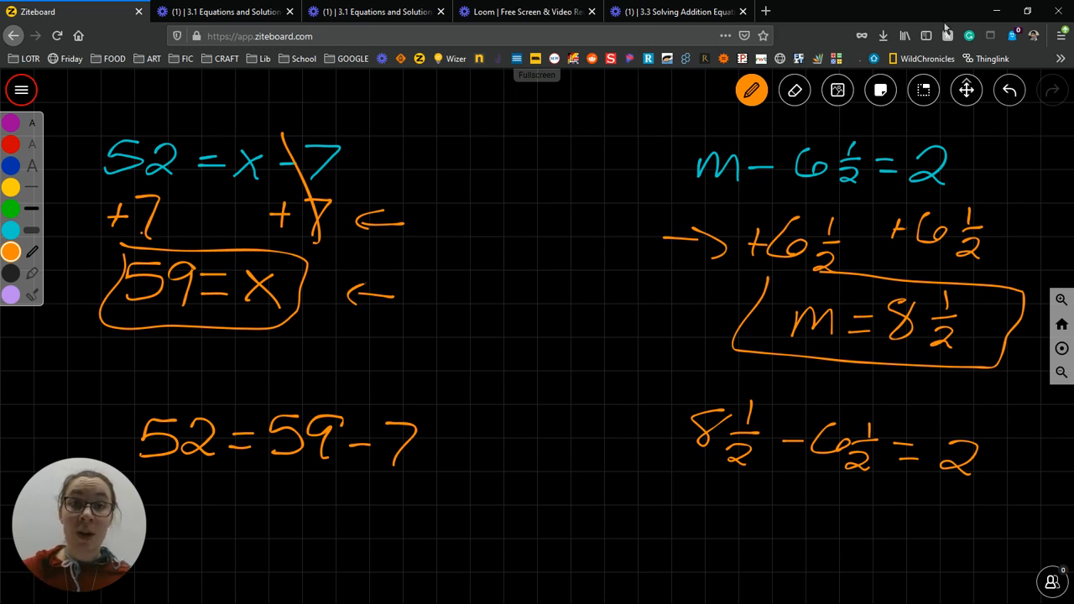
# Pan to empty space and write the equation 3x − 7 = 21 + 4x in orange
pyautogui.click(967, 91)
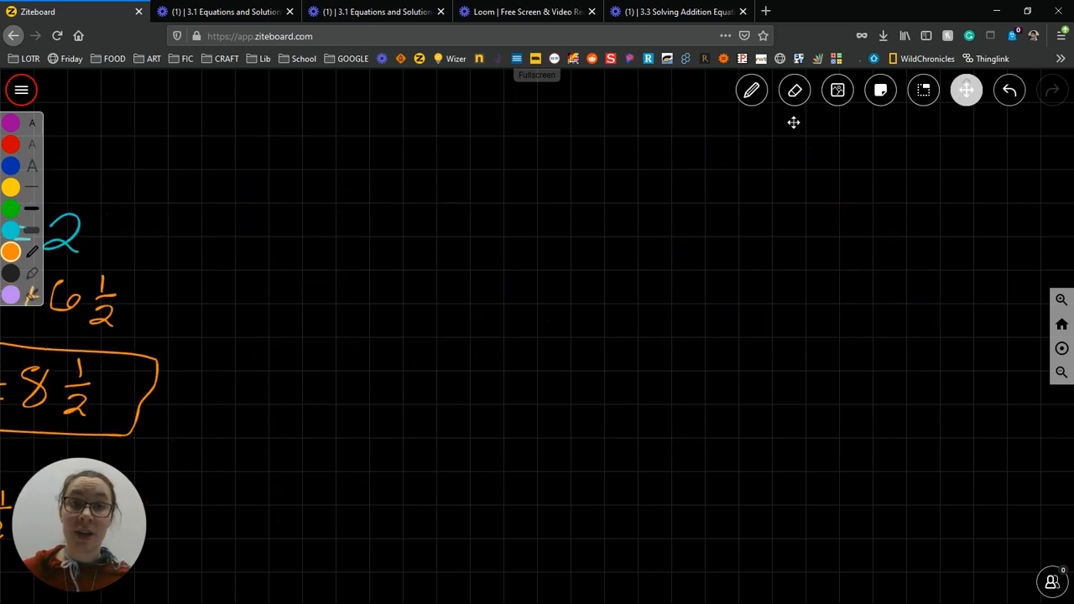
pyautogui.click(751, 90)
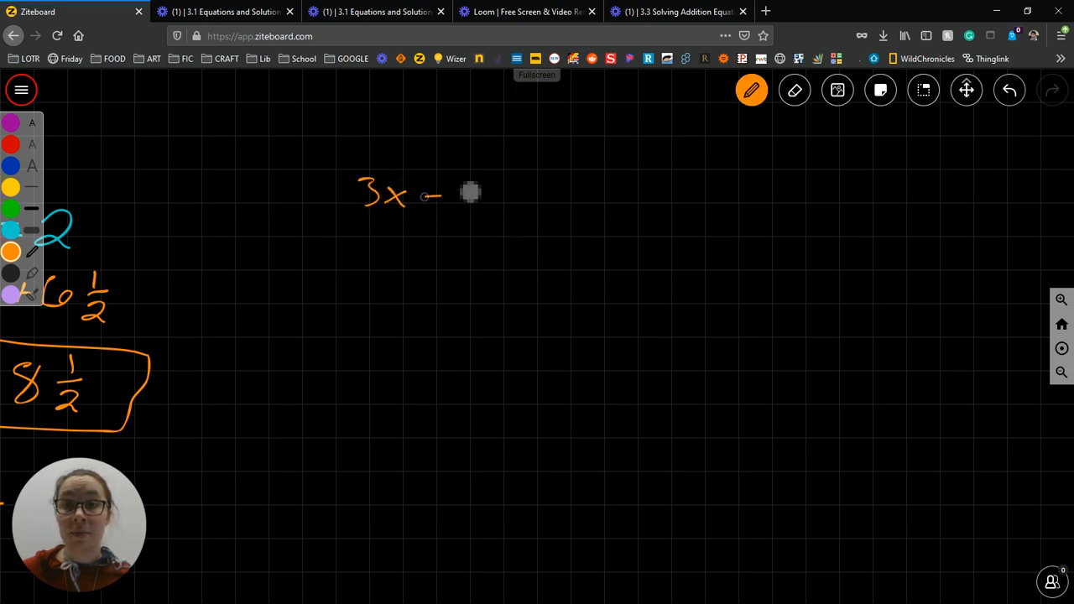
pyautogui.moveTo(445, 188); pyautogui.dragTo(483, 176)
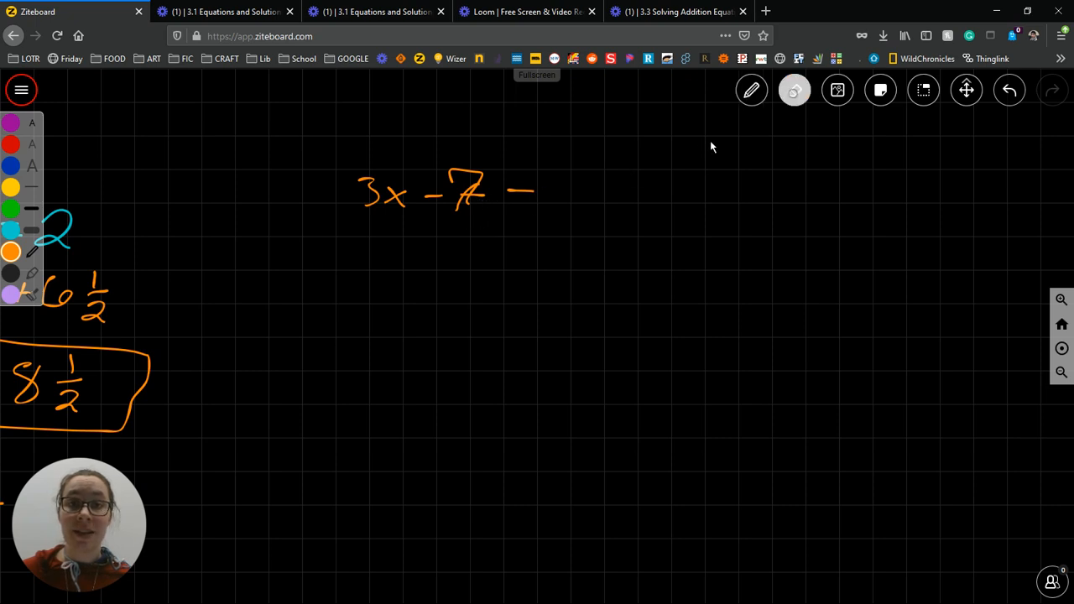
pyautogui.click(752, 90)
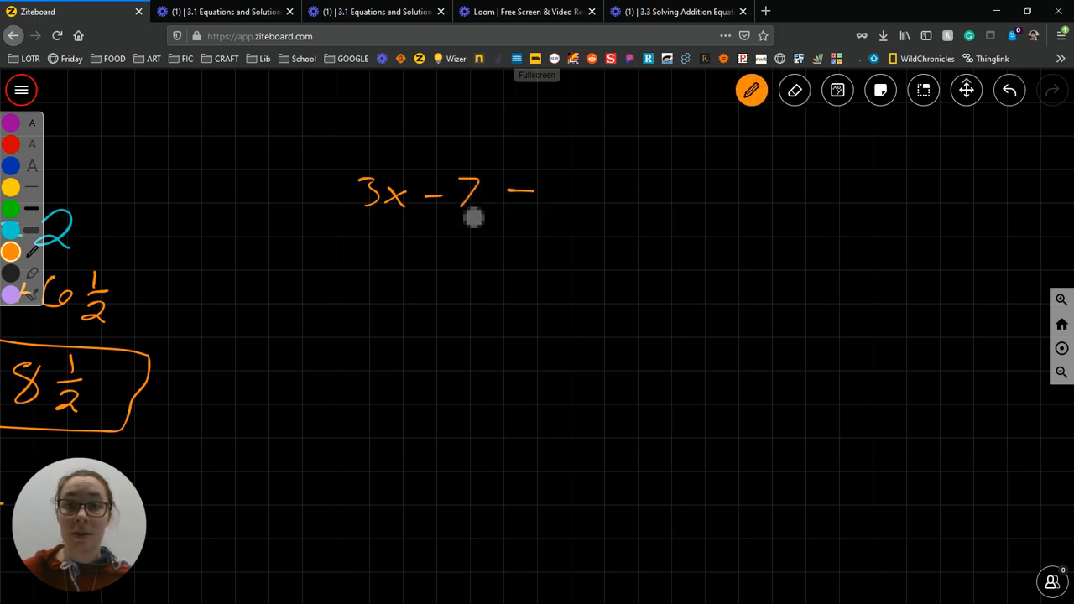
pyautogui.moveTo(504, 193); pyautogui.dragTo(574, 193)
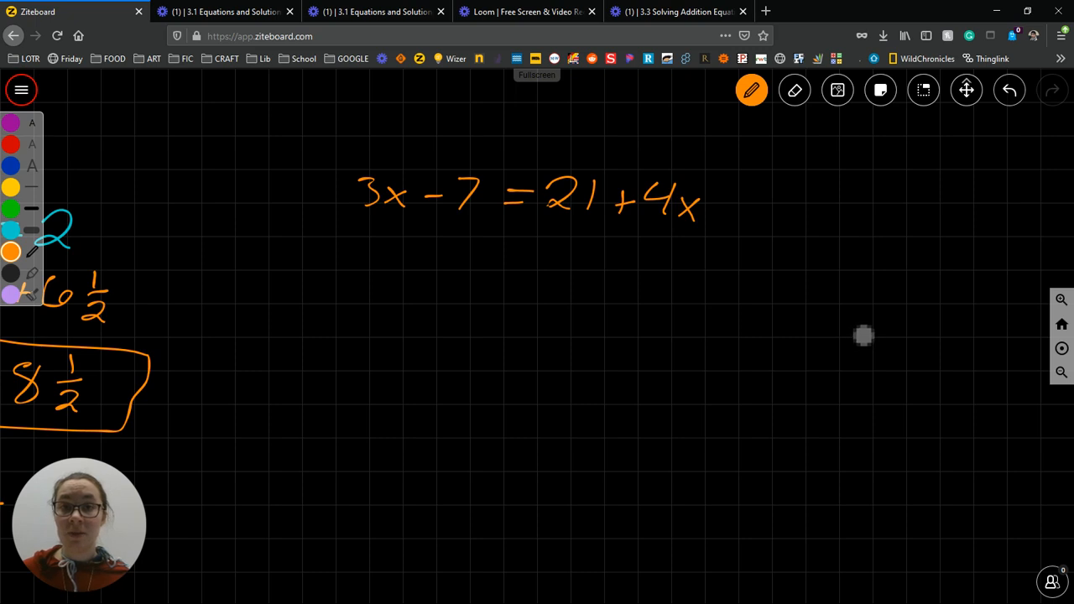
pyautogui.moveTo(376, 299)
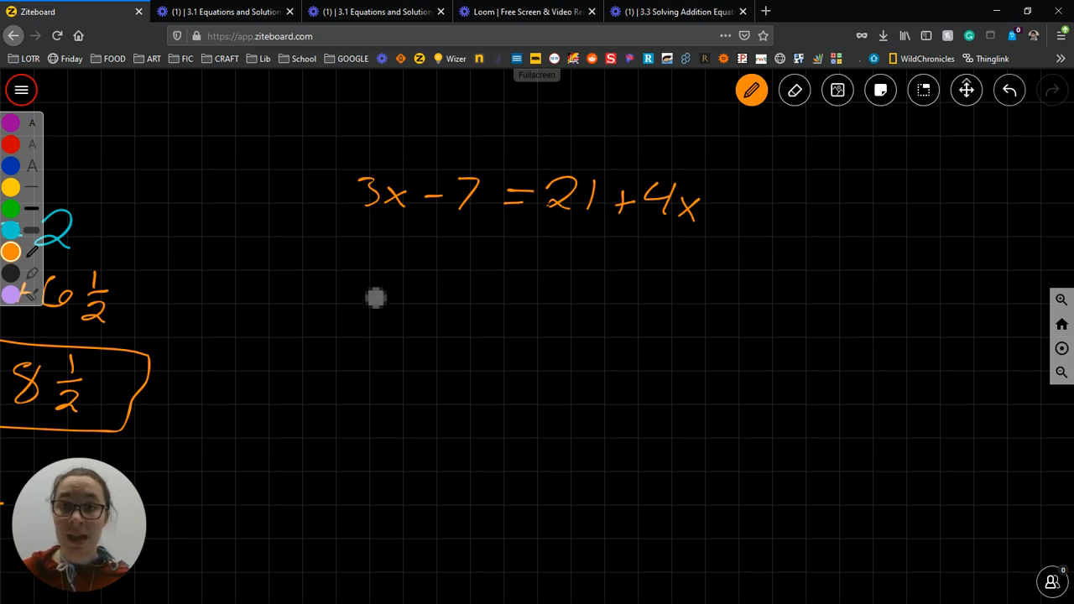
# Add 7 to both sides and write the simplified line 3x = 28 + 4x, fixing 88 to 28
pyautogui.moveTo(419, 255); pyautogui.dragTo(466, 248)
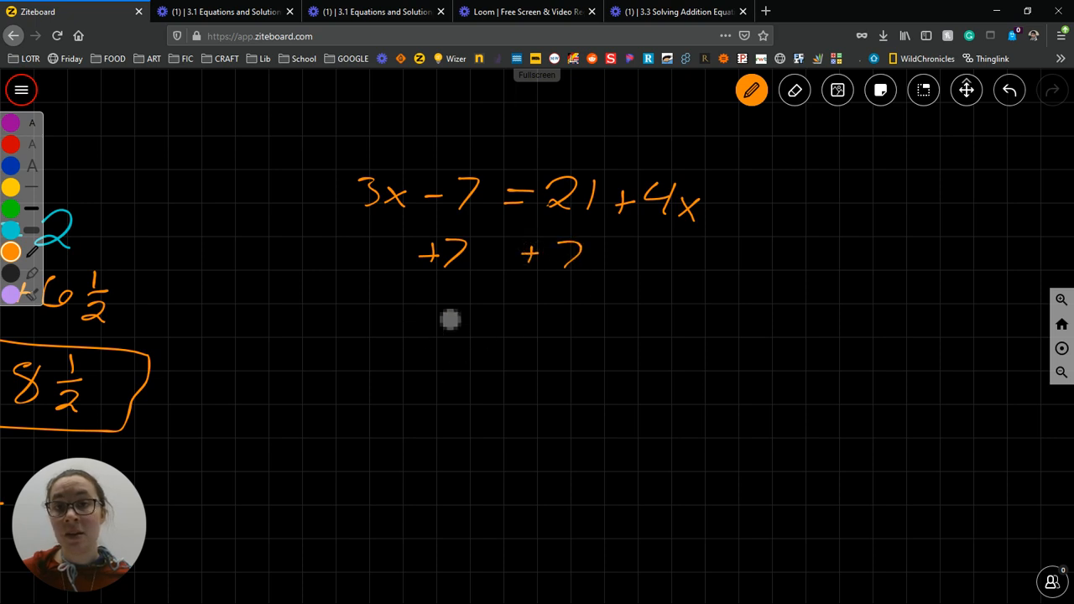
pyautogui.moveTo(419, 319); pyautogui.dragTo(469, 322)
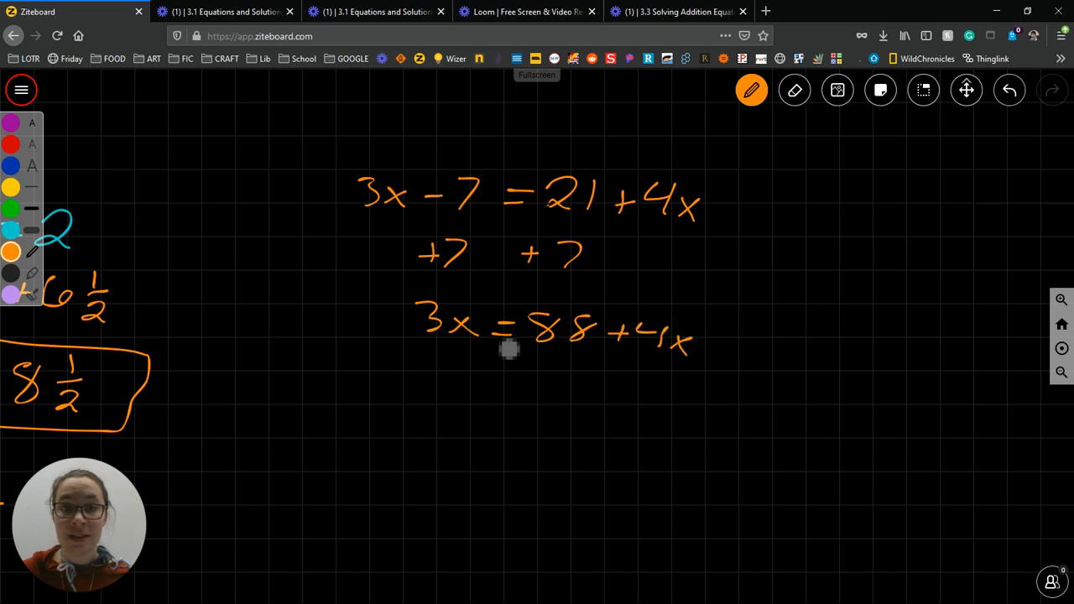
pyautogui.moveTo(772, 151)
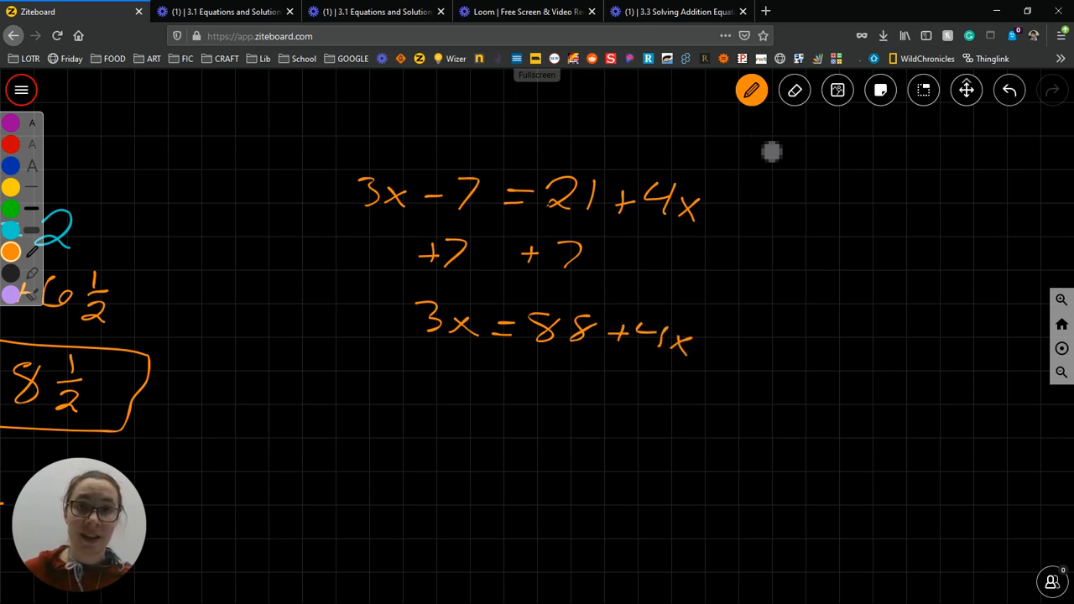
pyautogui.click(793, 91)
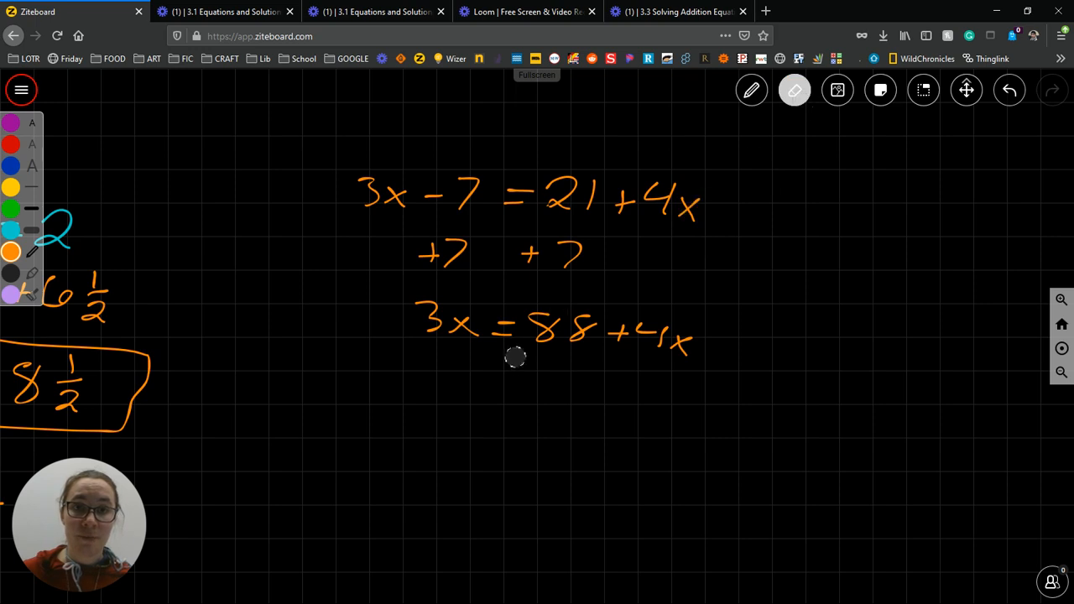
pyautogui.click(752, 91)
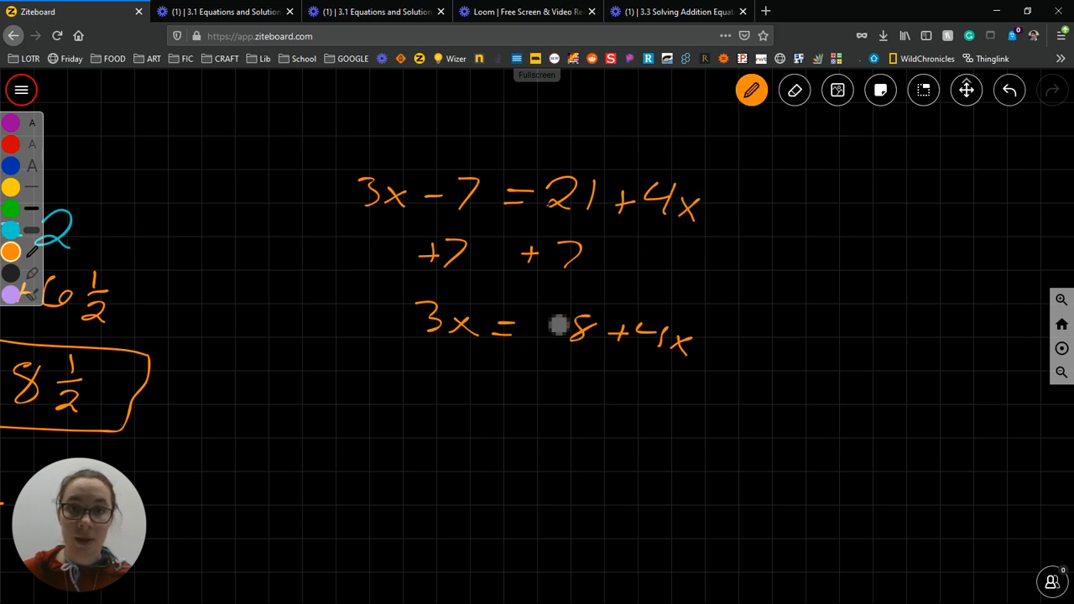
pyautogui.moveTo(537, 335); pyautogui.dragTo(551, 319)
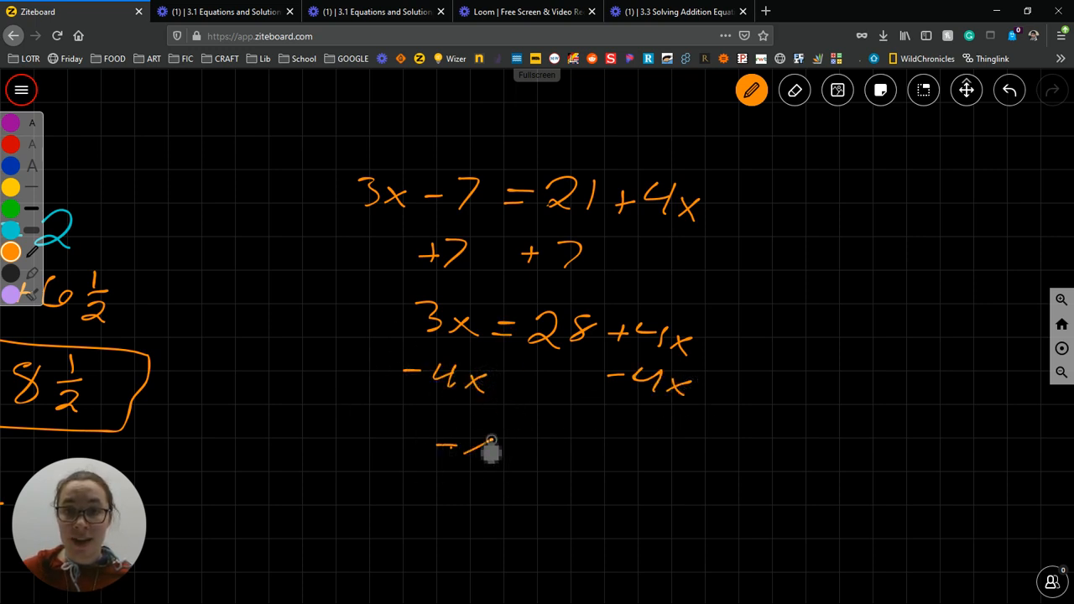
# Subtract 4x to get −x = 28, divide to x = −28, and mark the step with a green arrow
pyautogui.moveTo(445, 445); pyautogui.dragTo(620, 450)
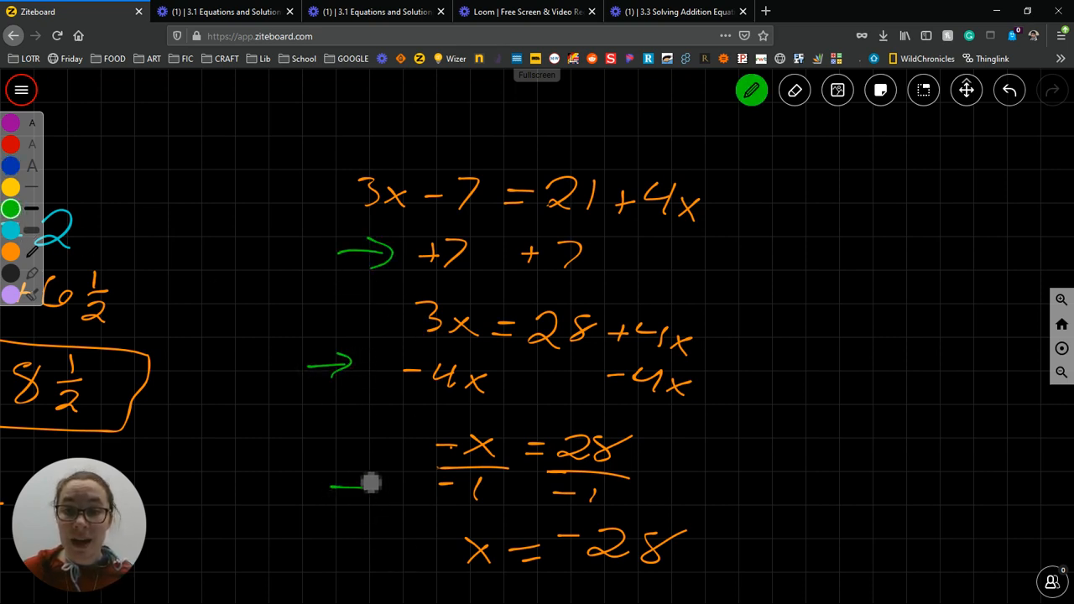
pyautogui.moveTo(336, 487); pyautogui.dragTo(386, 487)
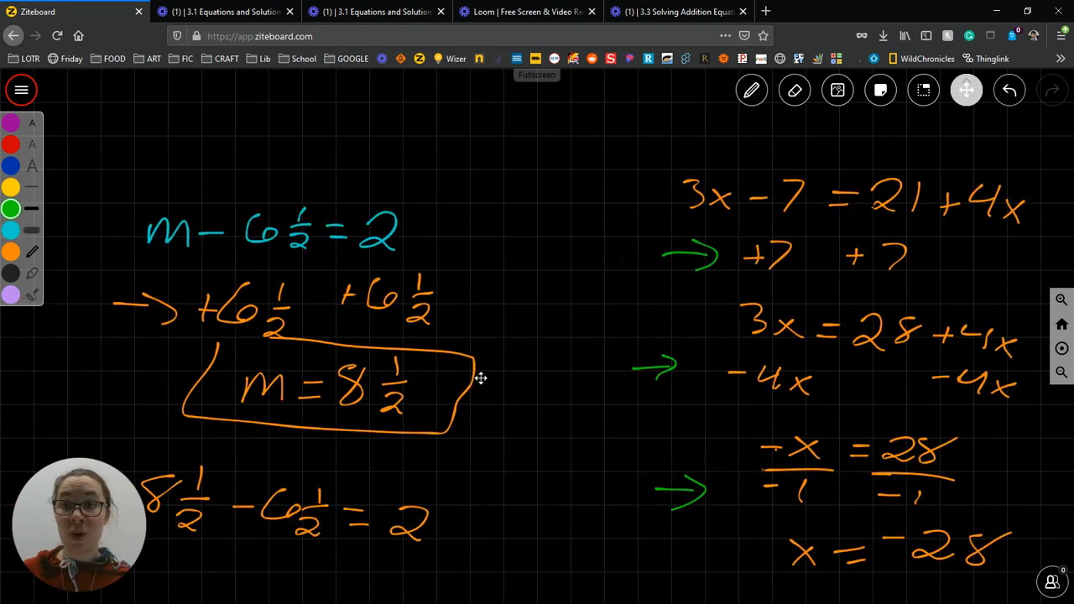
pyautogui.scroll(3)
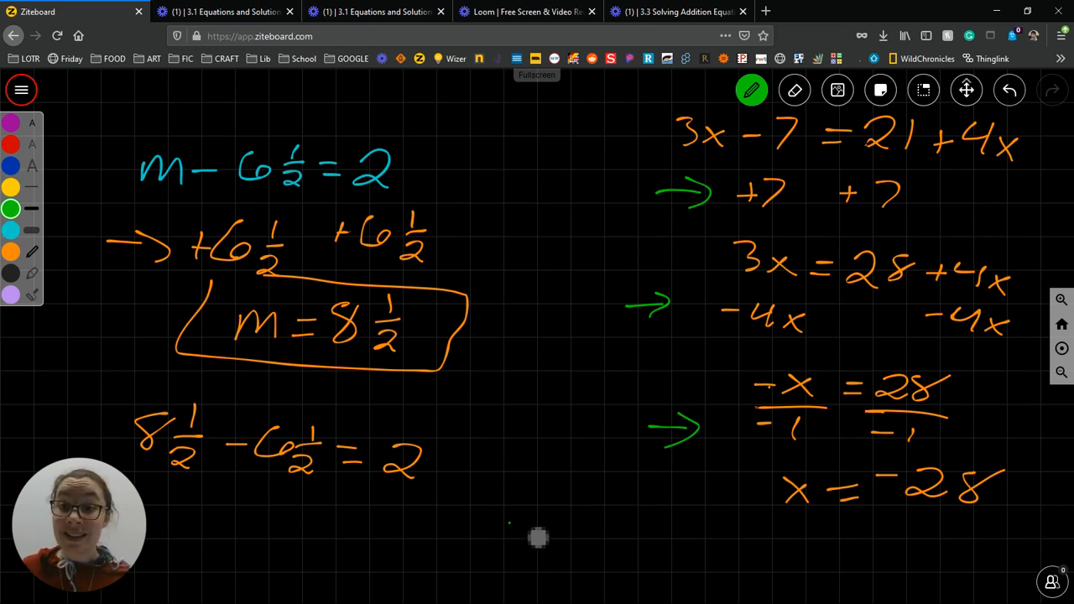
pyautogui.click(794, 91)
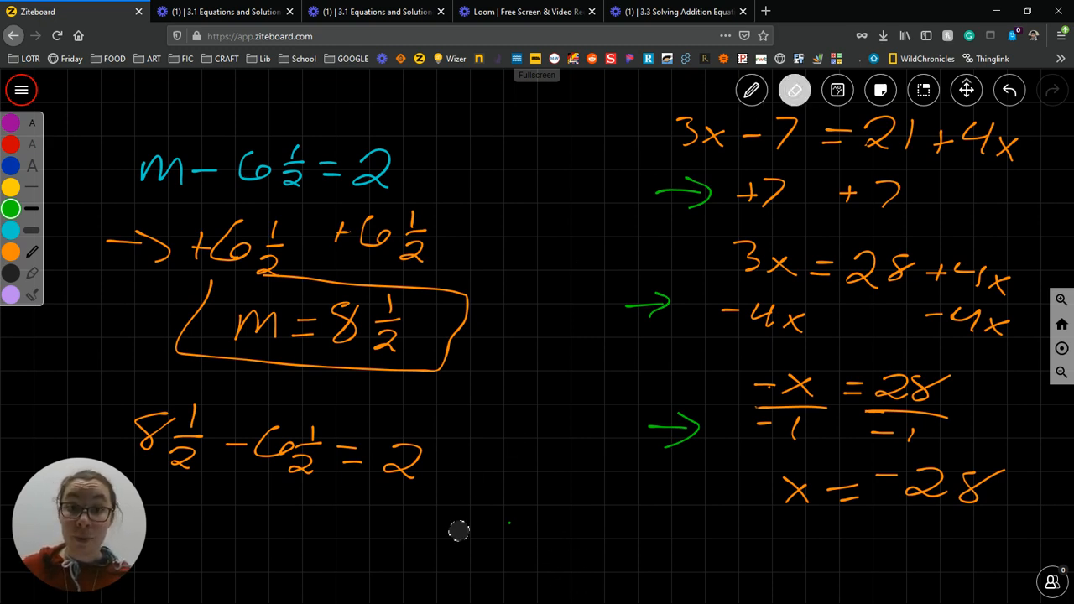
pyautogui.click(752, 91)
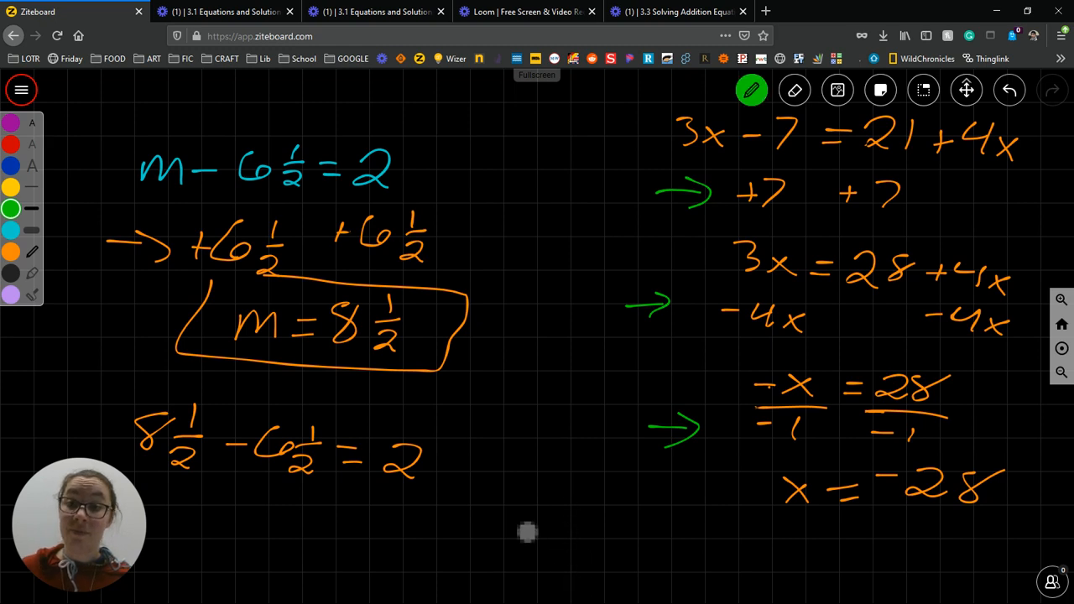